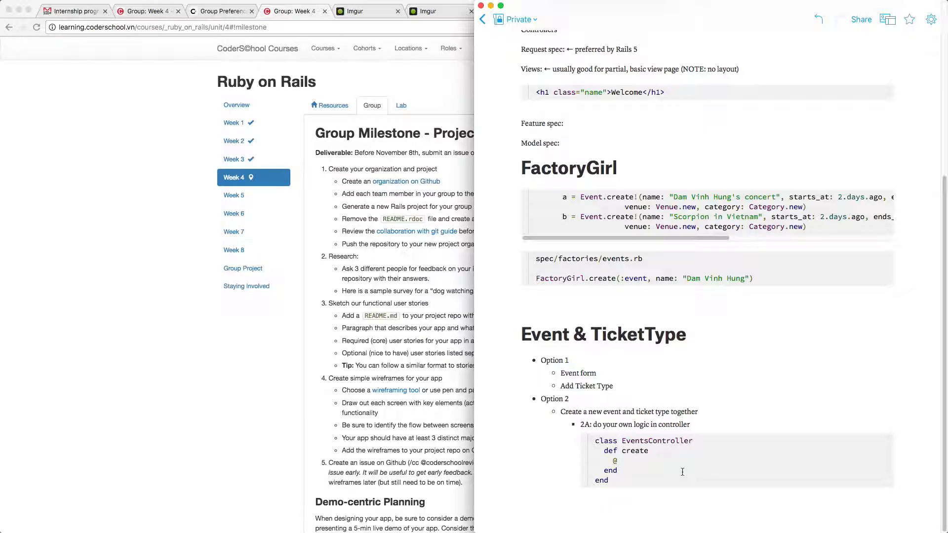
{"action": "mouse_move", "coordinate": [644, 467]}
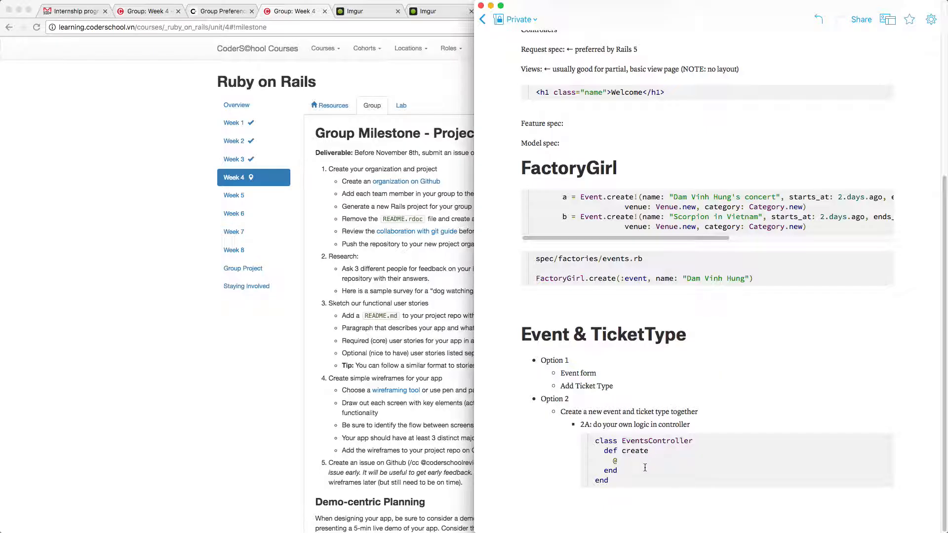
{"action": "type", "text": "event = Event.creat"}
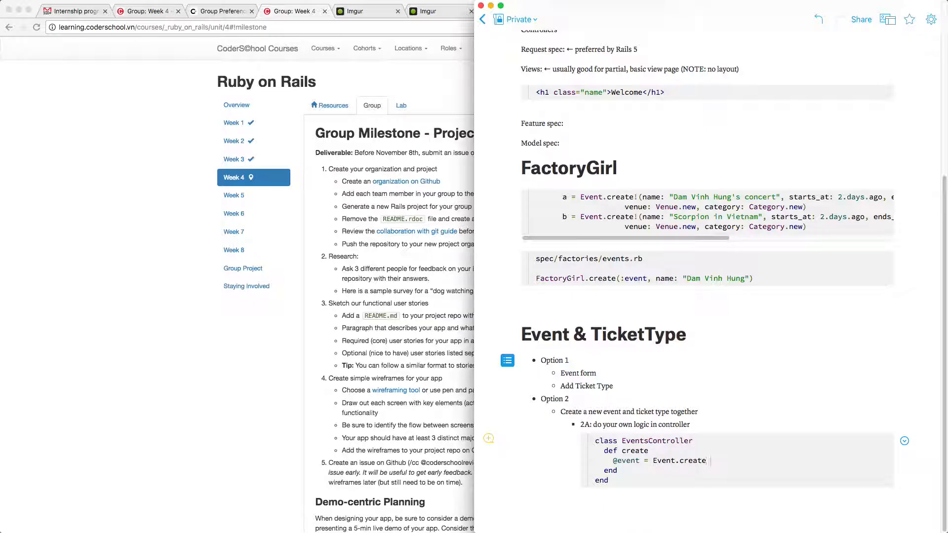
{"action": "type", "text": "event_params"}
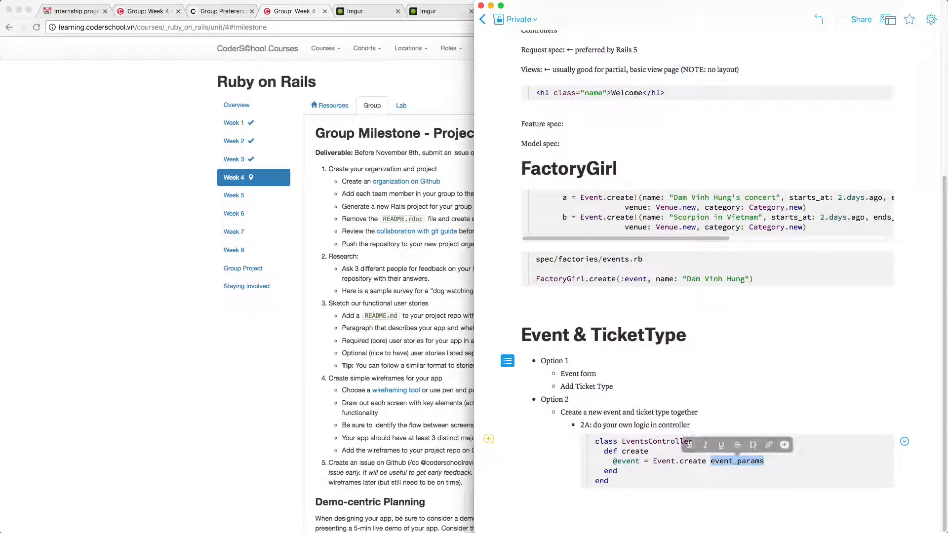
{"action": "type", "text": "params[:ticket_types"}
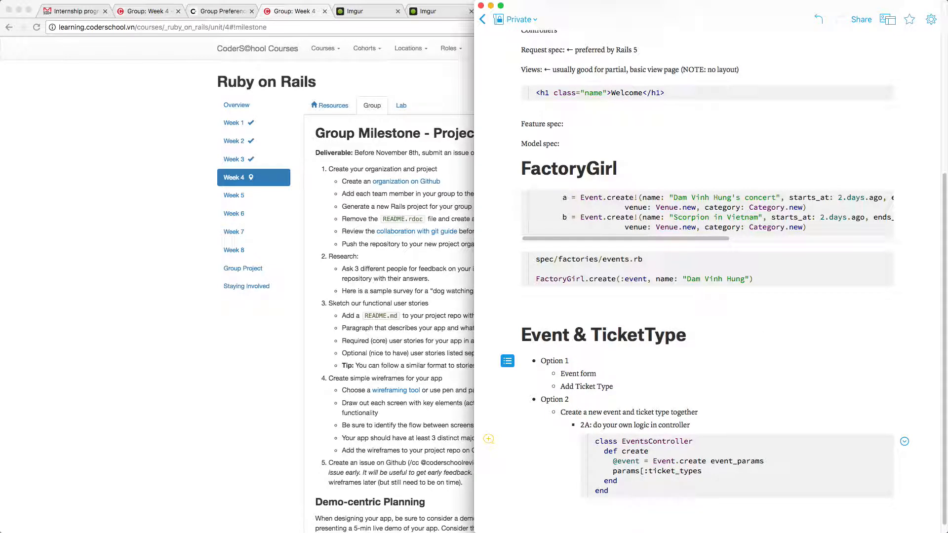
{"action": "type", "text": ".each do |"}
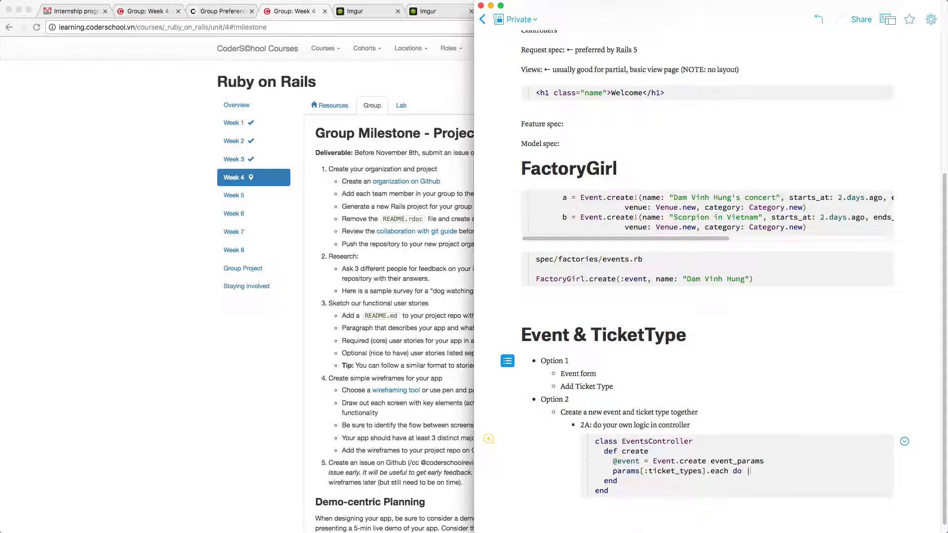
{"action": "type", "text": "name,"}
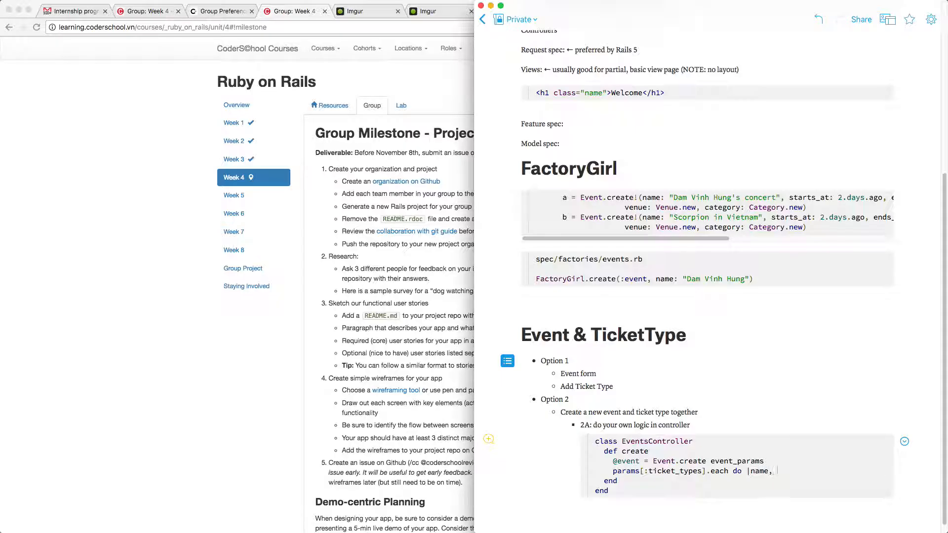
{"action": "type", "text": "max_qu"}
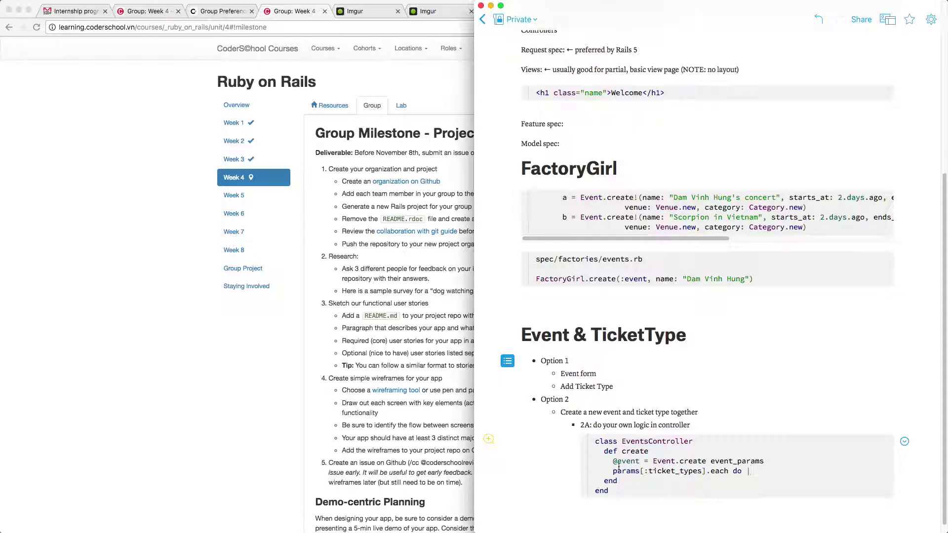
{"action": "mouse_move", "coordinate": [659, 475]}
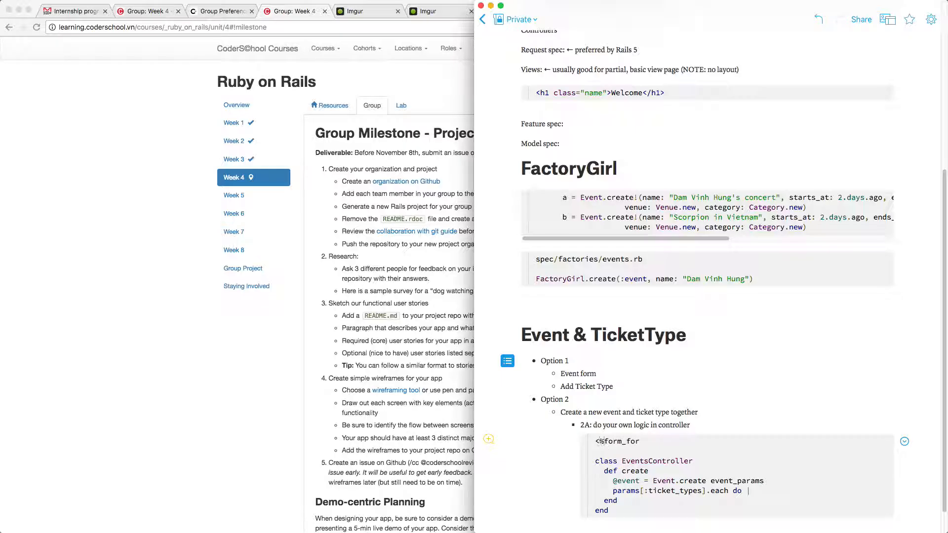
{"action": "type", "text": "@event"}
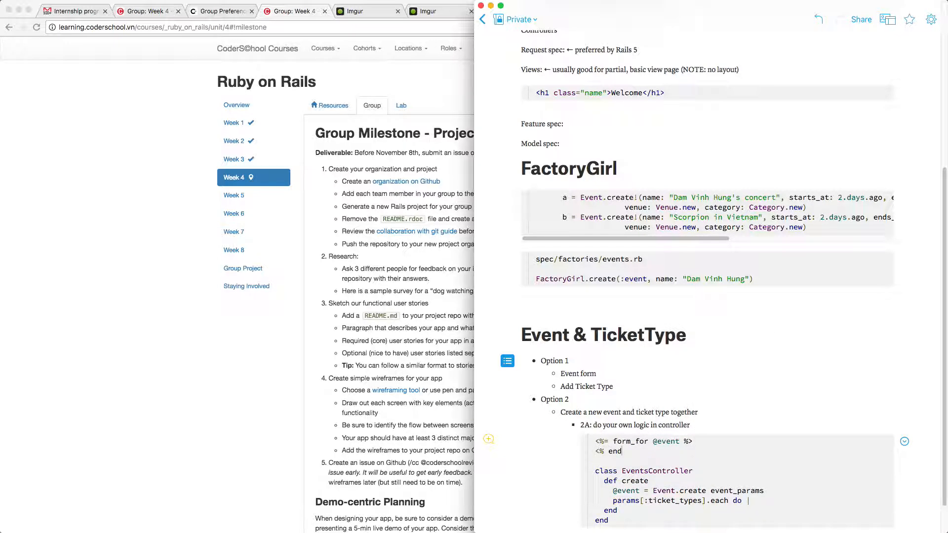
{"action": "type", "text": "%>"}
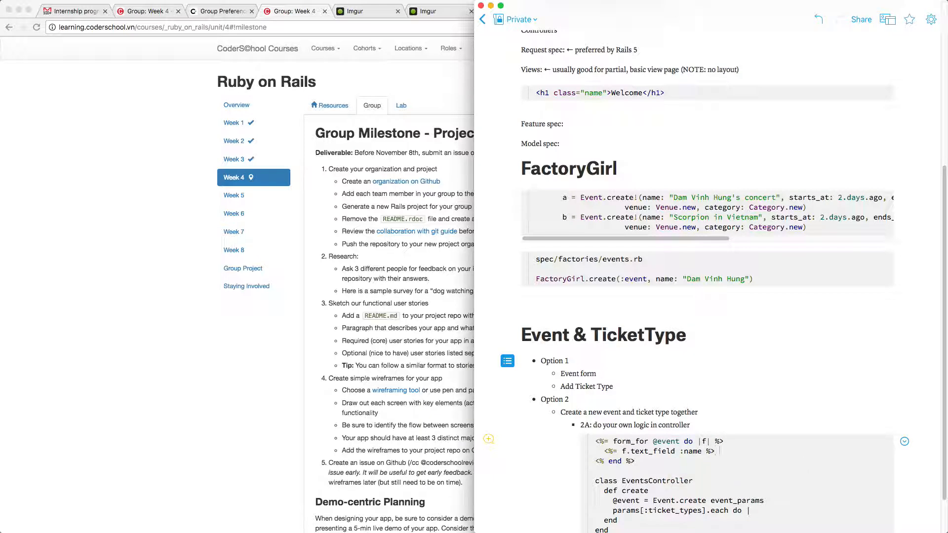
{"action": "type", "text": "---> params[:"}
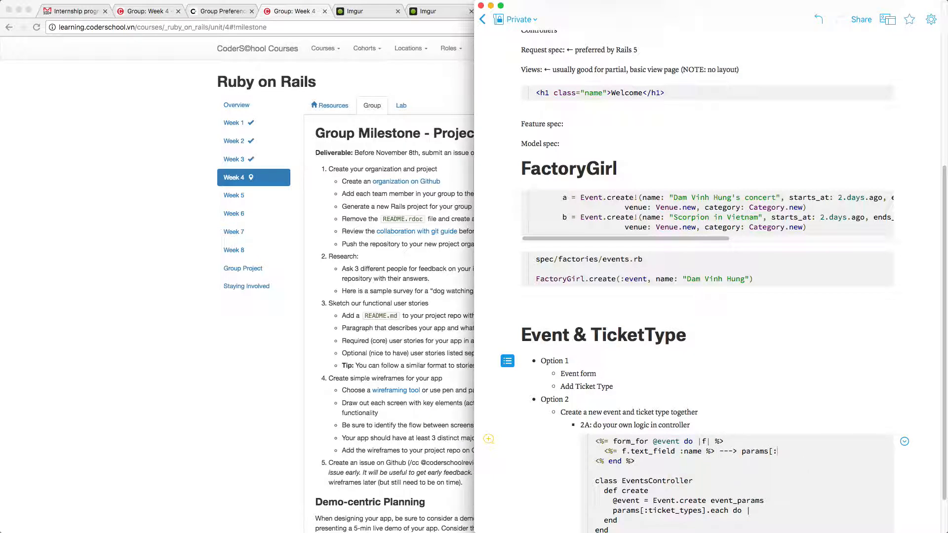
{"action": "type", "text": "event][:name"}
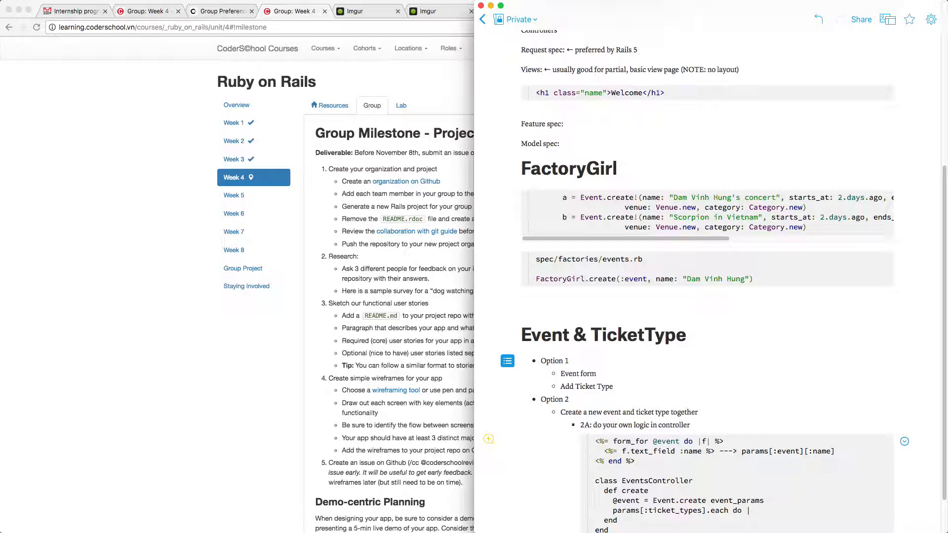
- Start a text_field_tag line for the ticket_type name field
{"action": "type", "text": "tet"}
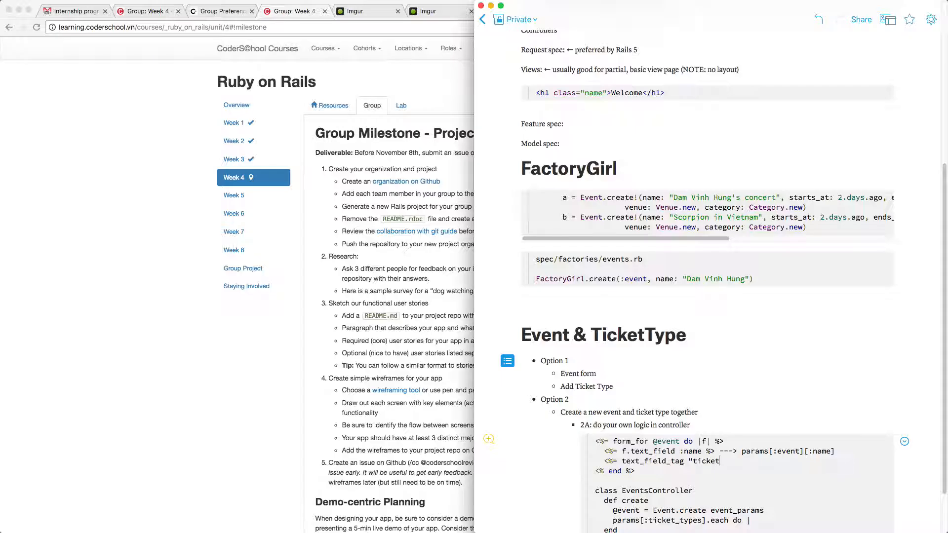
{"action": "type", "text": "_type"}
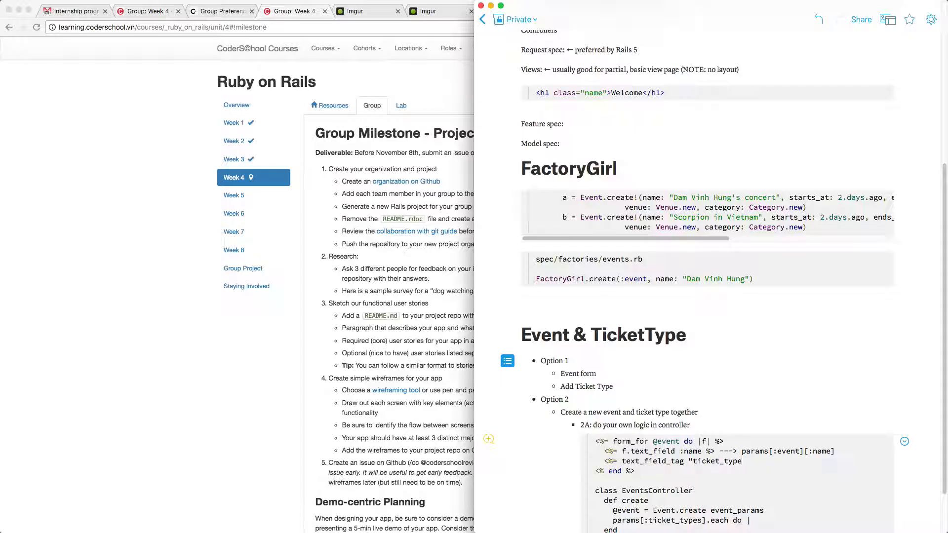
{"action": "type", "text": "+_name\" %> --> params[:ticket_type_name"}
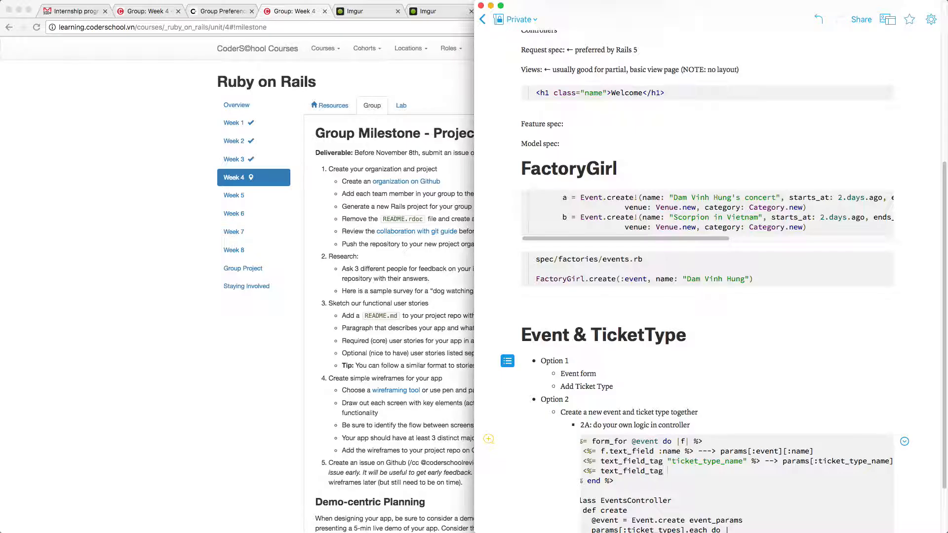
- Add text_field_tag lines with indexed names like ticket_type[1][name] and their params annotations
{"action": "type", "text": "\"ticket_t"}
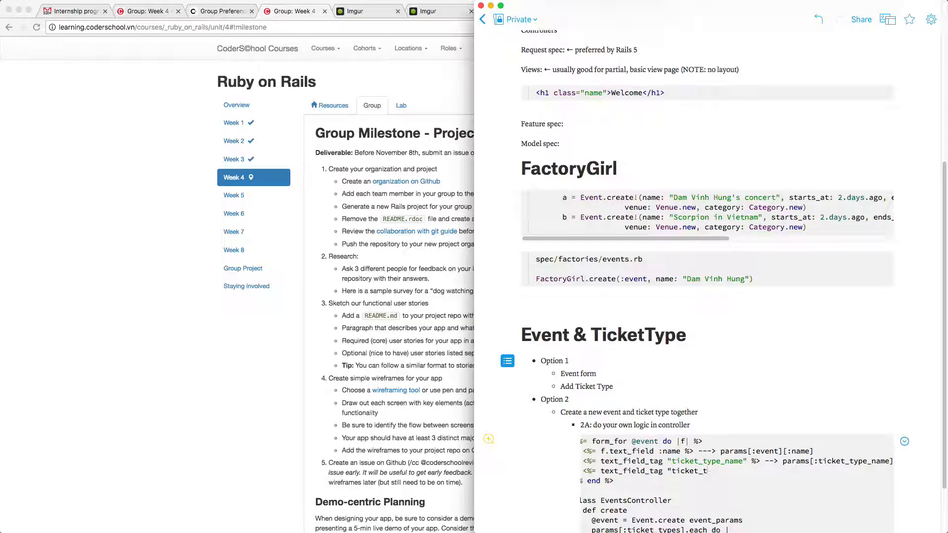
{"action": "type", "text": "ype[1]"}
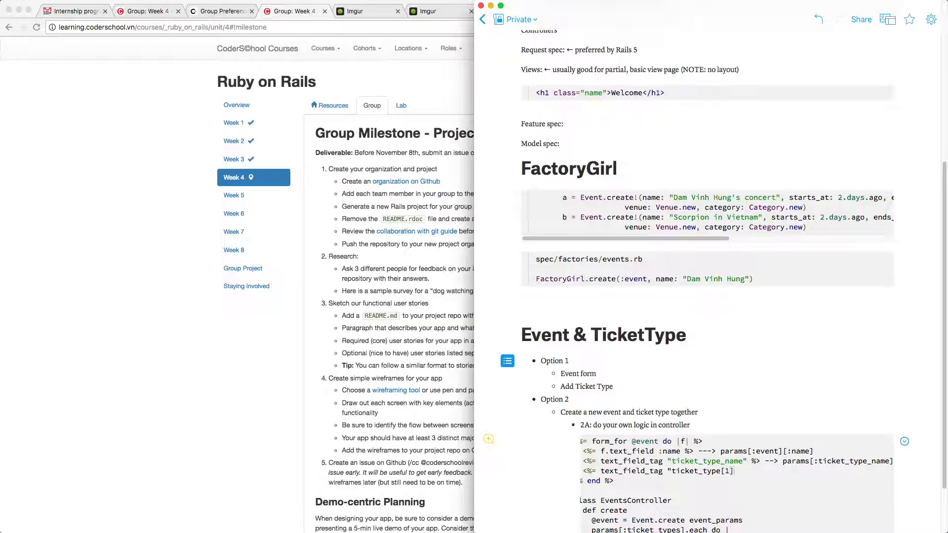
{"action": "type", "text": "[name]\" %> --> params[:ticket_type"}
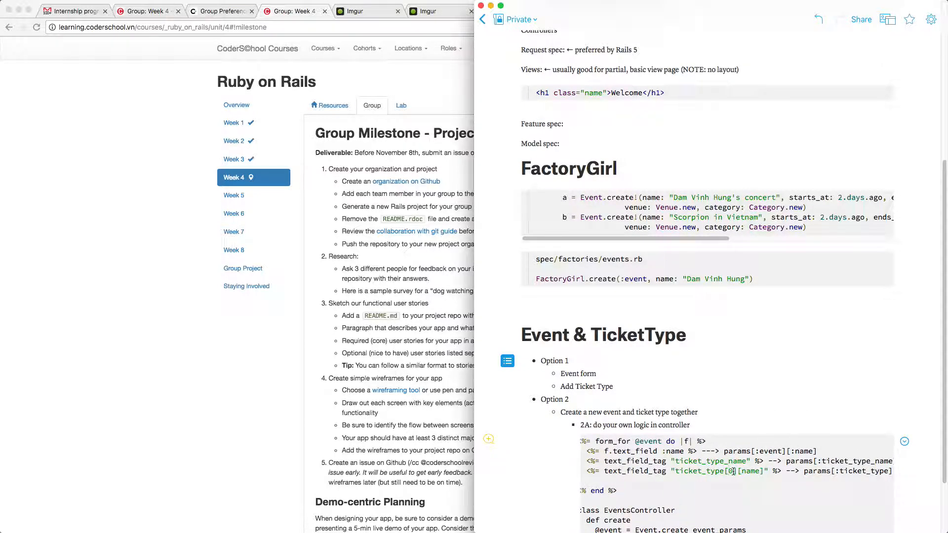
{"action": "type", "text": "n"}
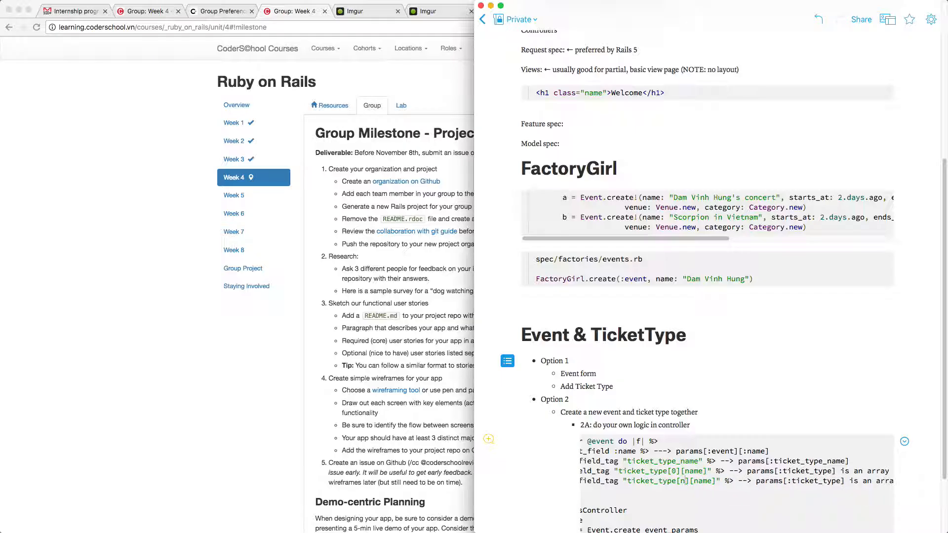
- Select the index and the word name in ticket_type field lines to edit them
{"action": "double_click", "coordinate": [716, 481]}
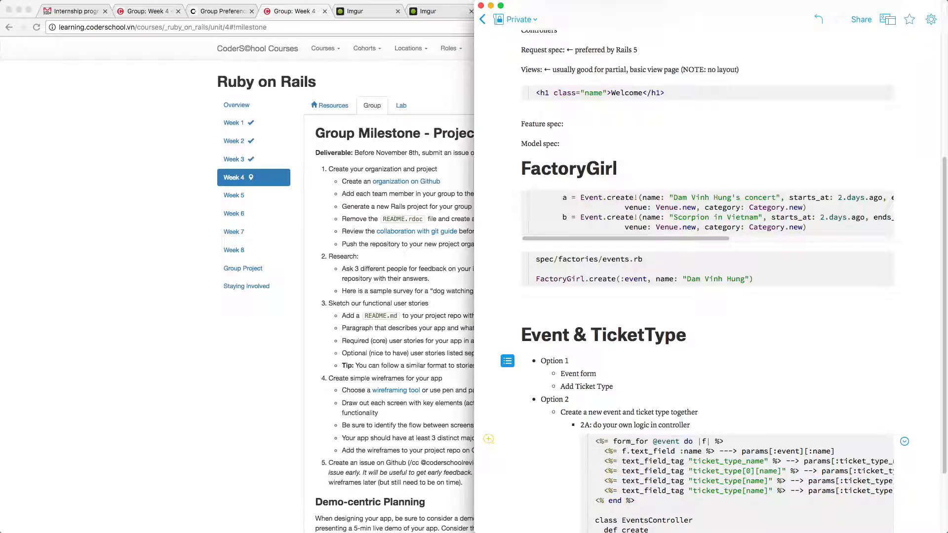
{"action": "double_click", "coordinate": [755, 490]}
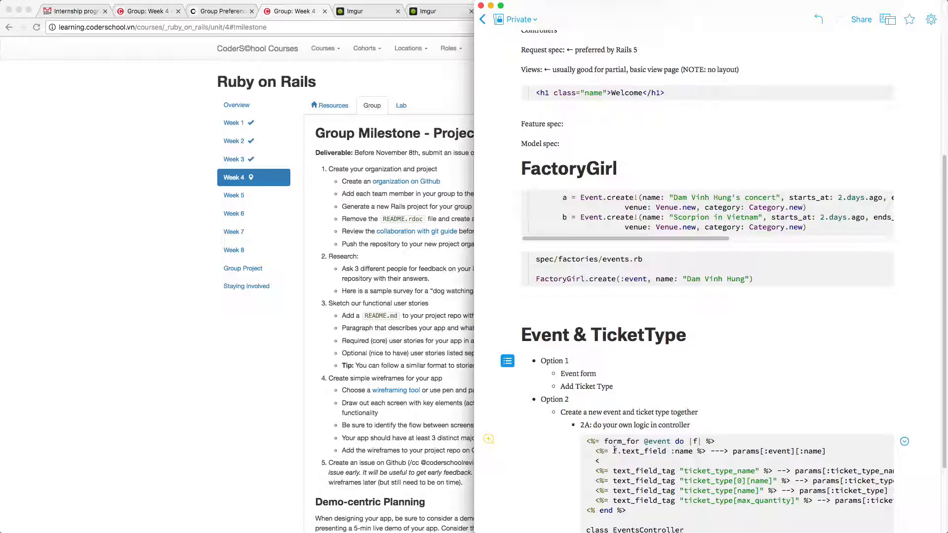
{"action": "type", "text": "input"}
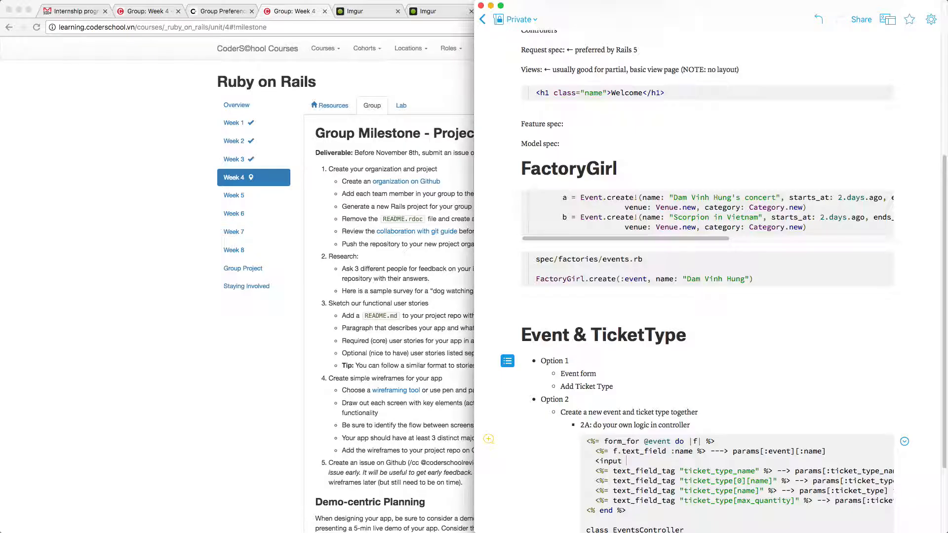
{"action": "type", "text": "name"}
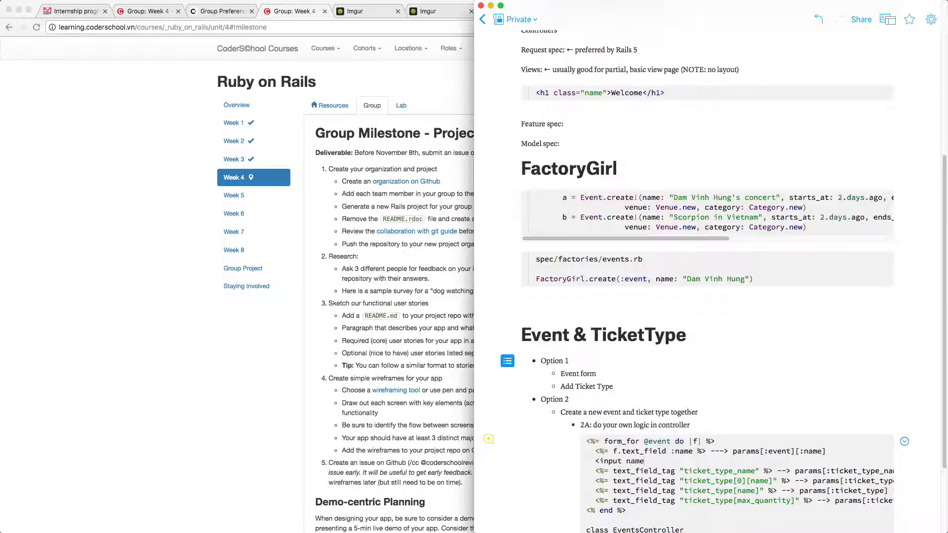
{"action": "type", "text": "\""}
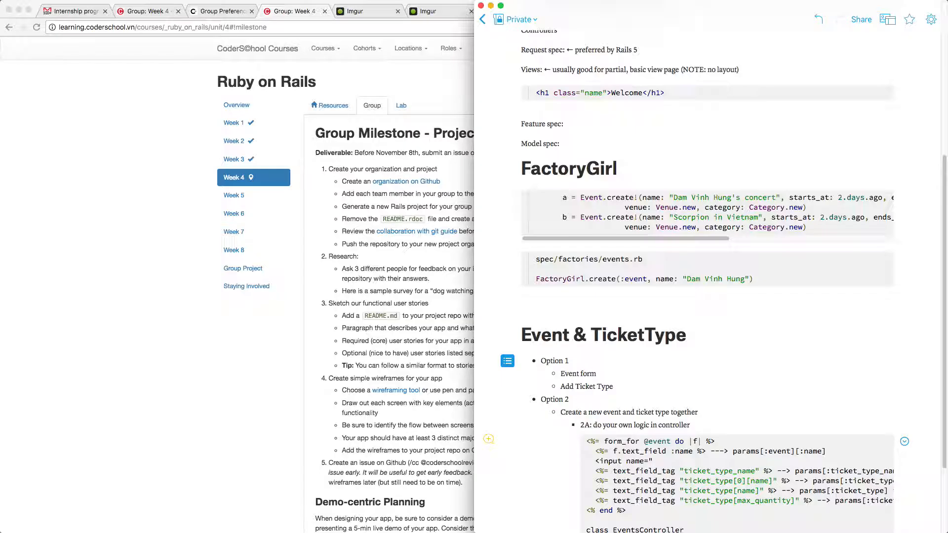
{"action": "type", "text": "event[name"}
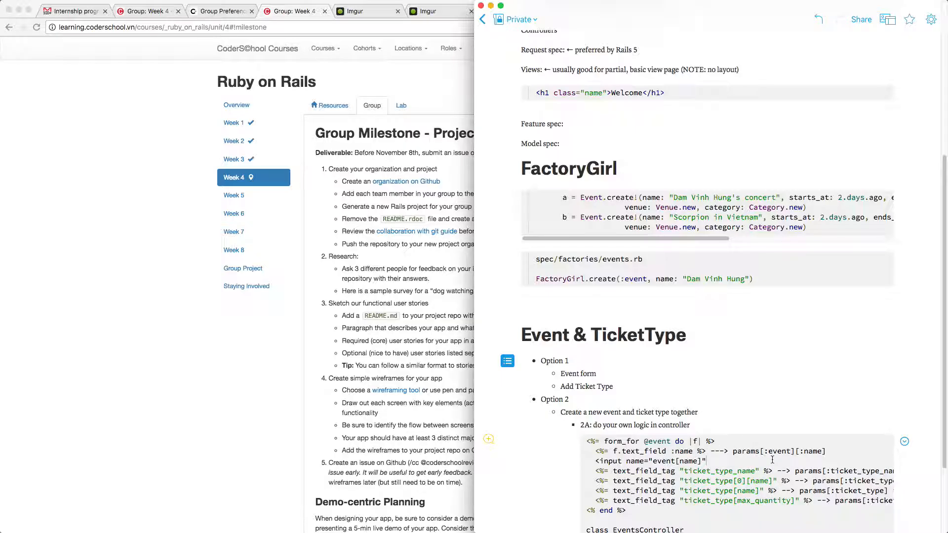
{"action": "type", "text": "value=\"<%= @event.name \" %>"}
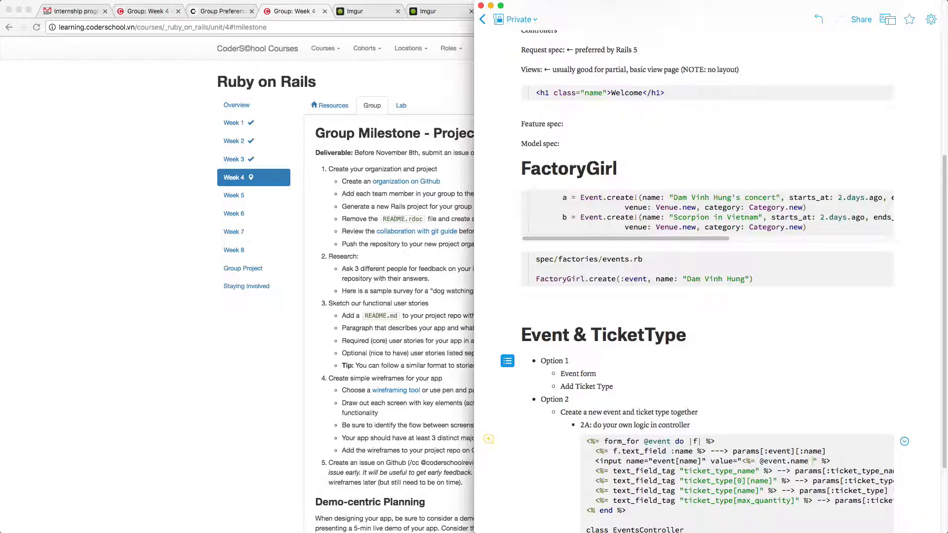
- Select text in the code block below and start a new bullet after it
{"action": "double_click", "coordinate": [639, 450]}
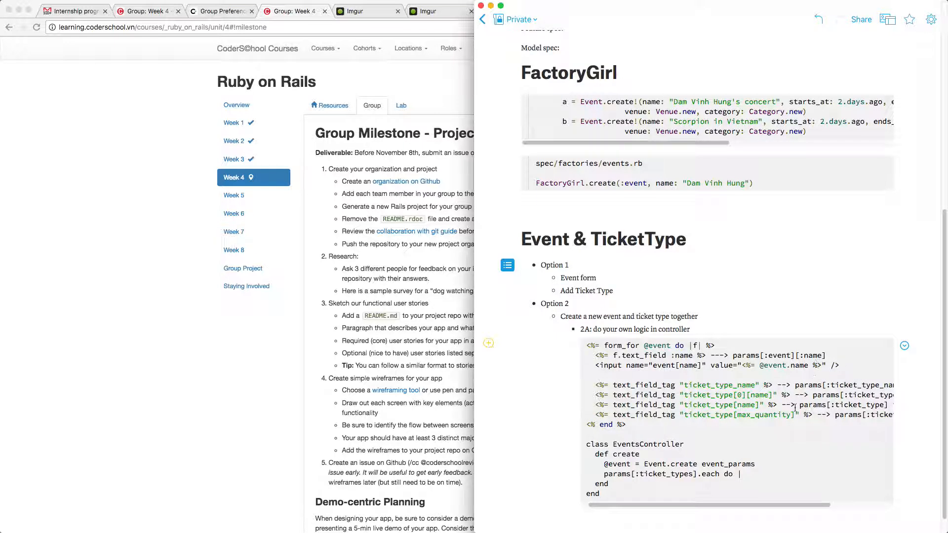
{"action": "scroll", "scroll_direction": "down", "scroll_amount": 3}
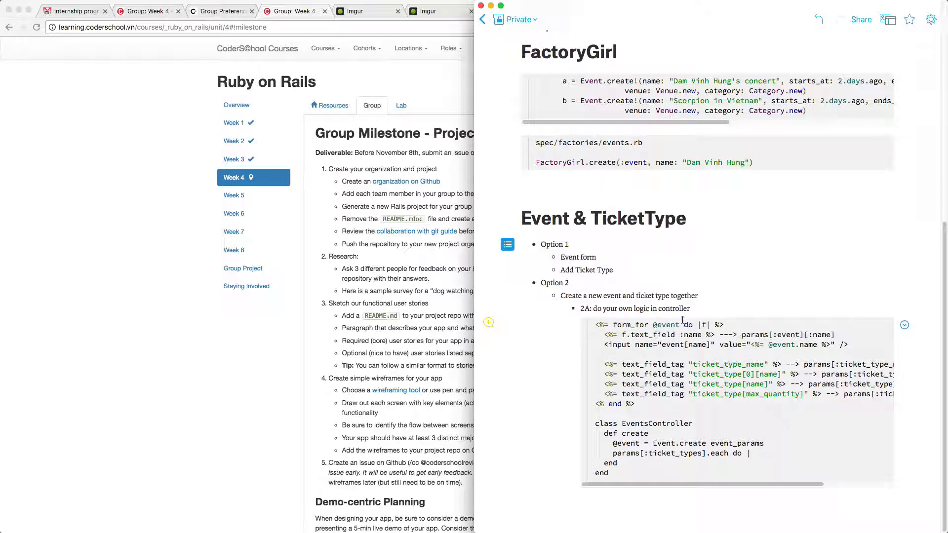
{"action": "left_click_drag", "start_coordinate": [623, 364], "coordinate": [798, 394]}
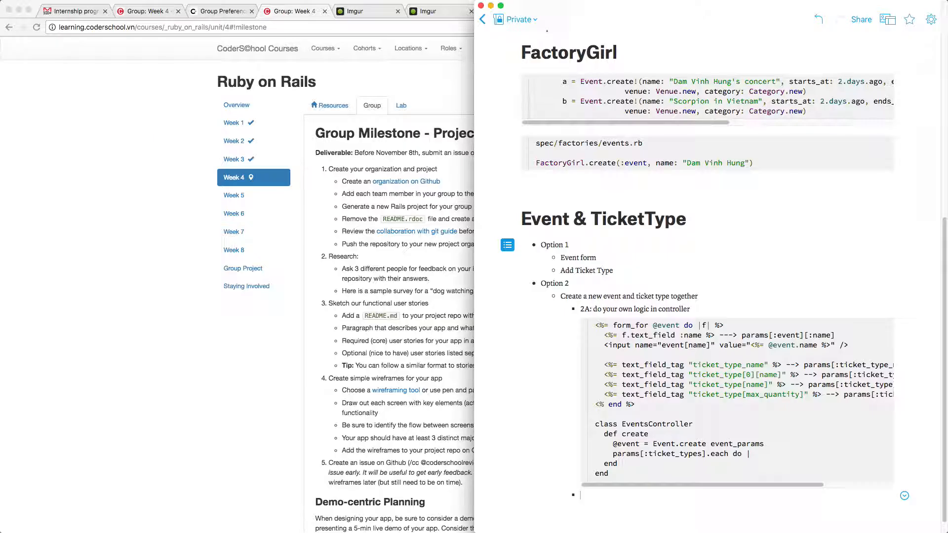
- Add the bullet '2B: use rails' nested form support'
{"action": "type", "text": "2B:"}
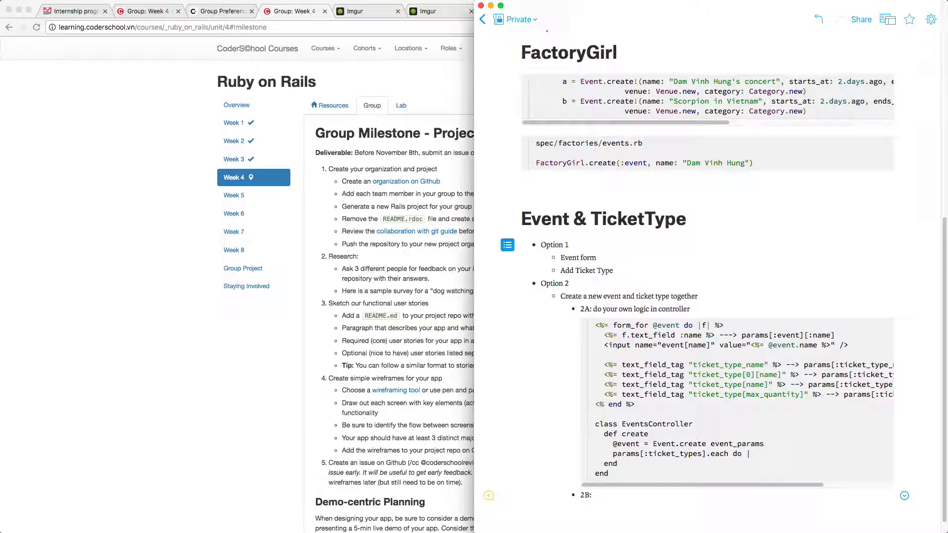
{"action": "type", "text": "use rails' nested form support"}
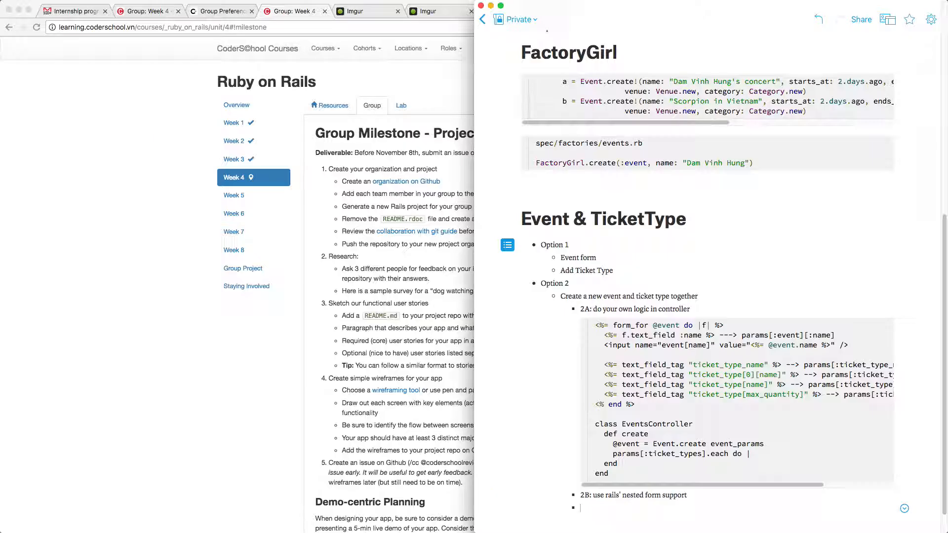
{"action": "scroll", "scroll_direction": "down", "scroll_amount": 3}
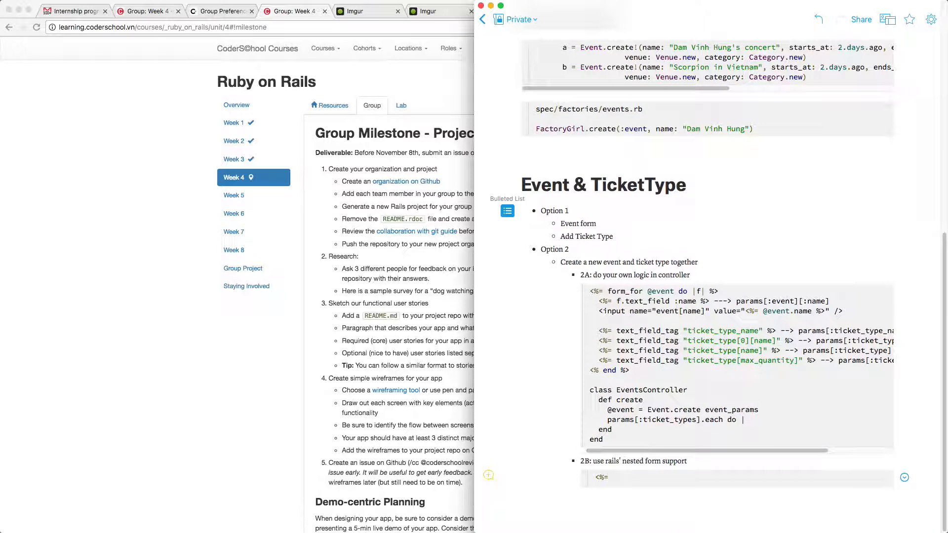
{"action": "type", "text": "form_for"}
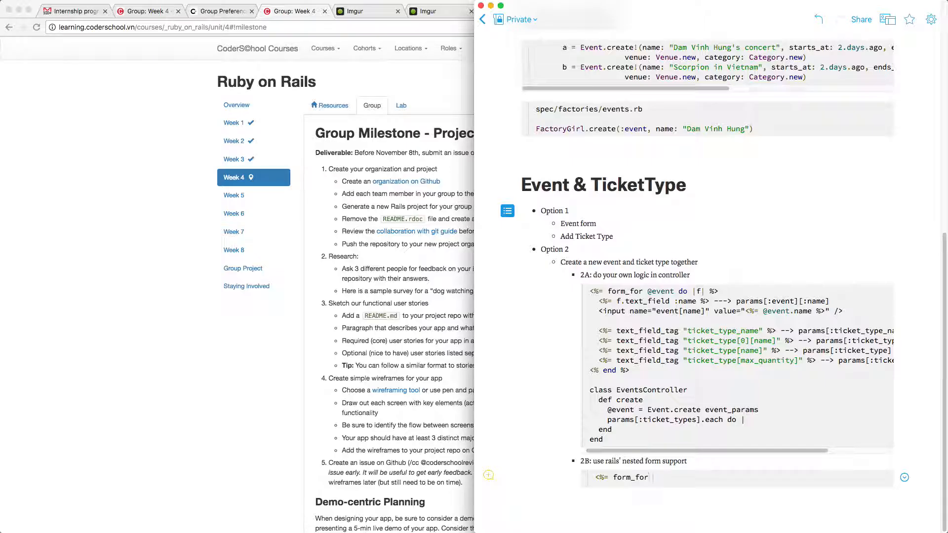
{"action": "type", "text": "@event do |f| %>"}
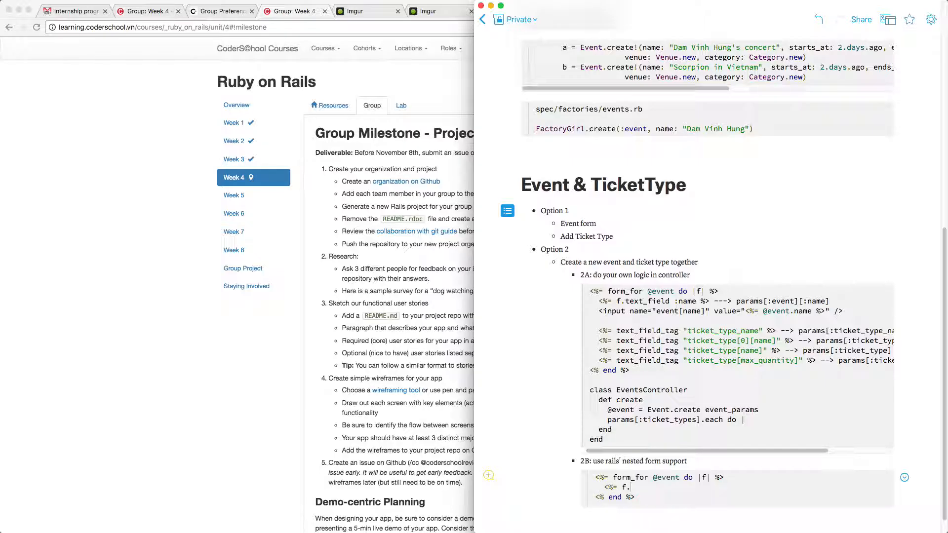
{"action": "type", "text": "fields_for :"}
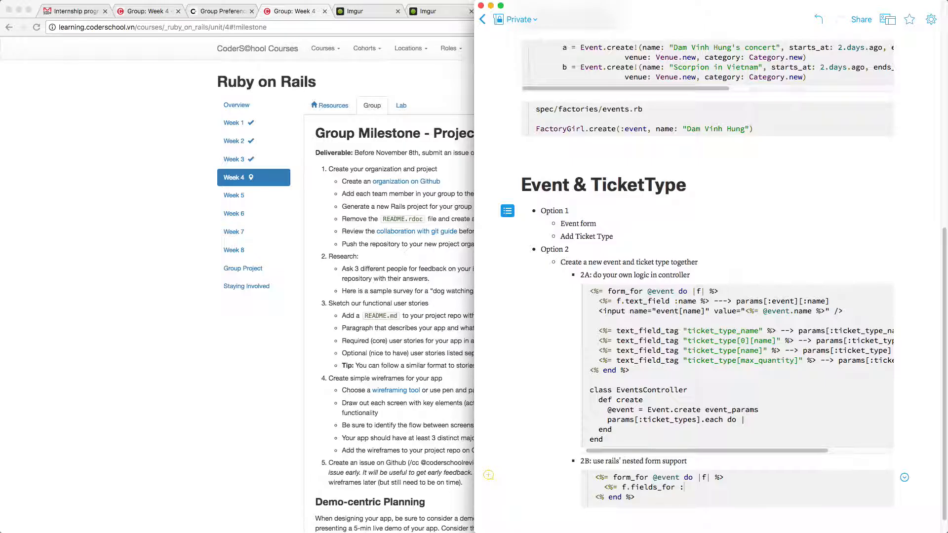
{"action": "type", "text": "ticet_type do |"}
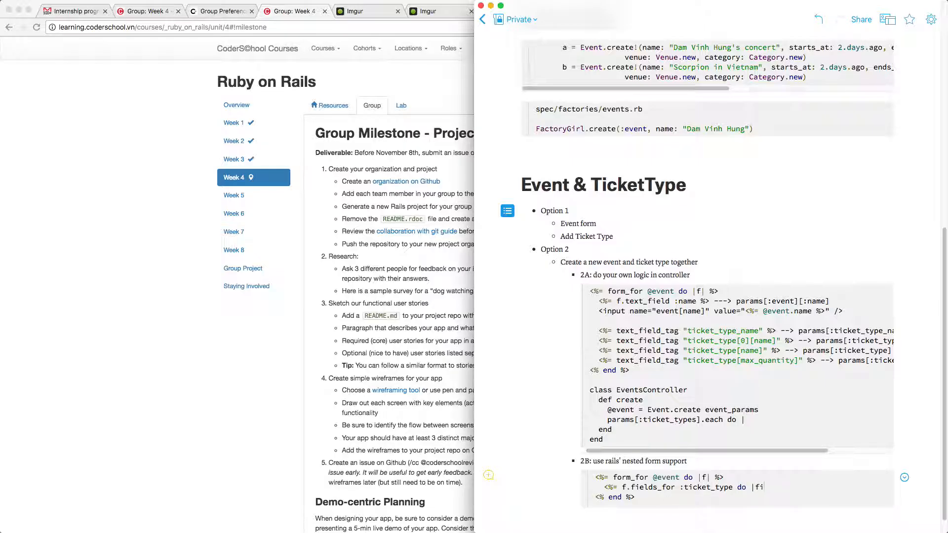
{"action": "type", "text": "field| %>"}
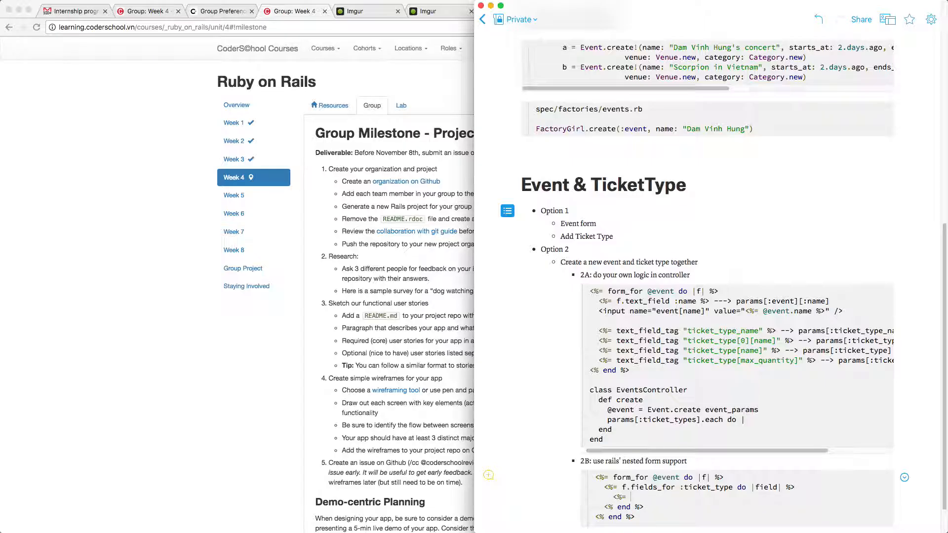
{"action": "type", "text": "field. text"}
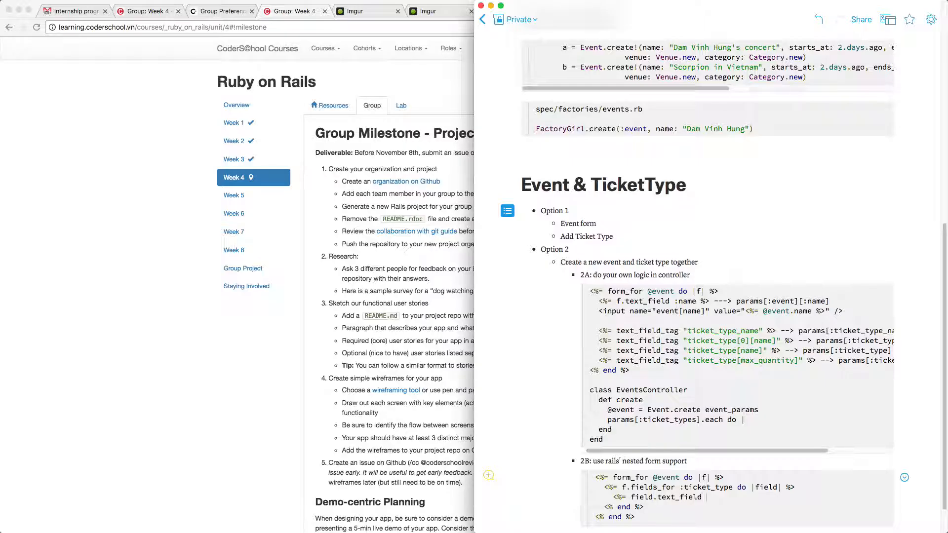
{"action": "type", "text": ":max_quantity %>"}
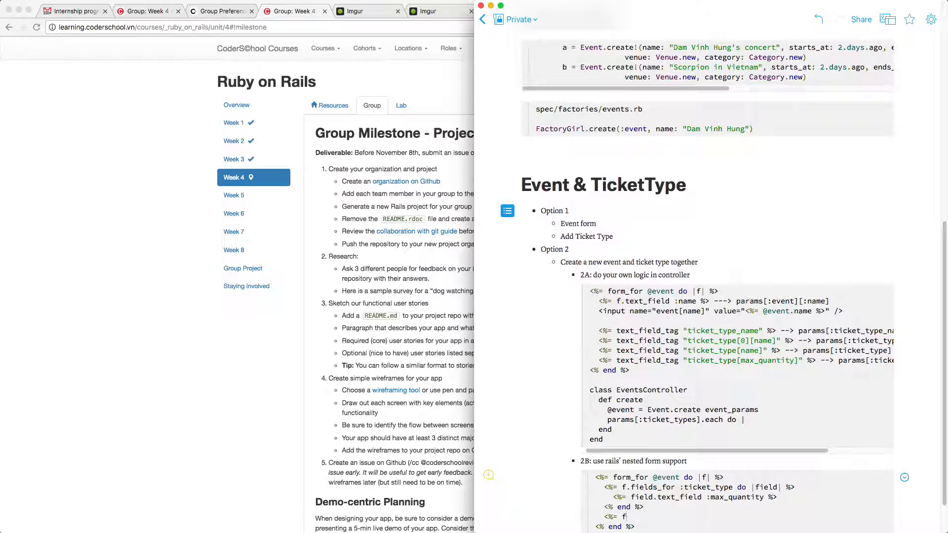
{"action": "type", "text": ".submit %>"}
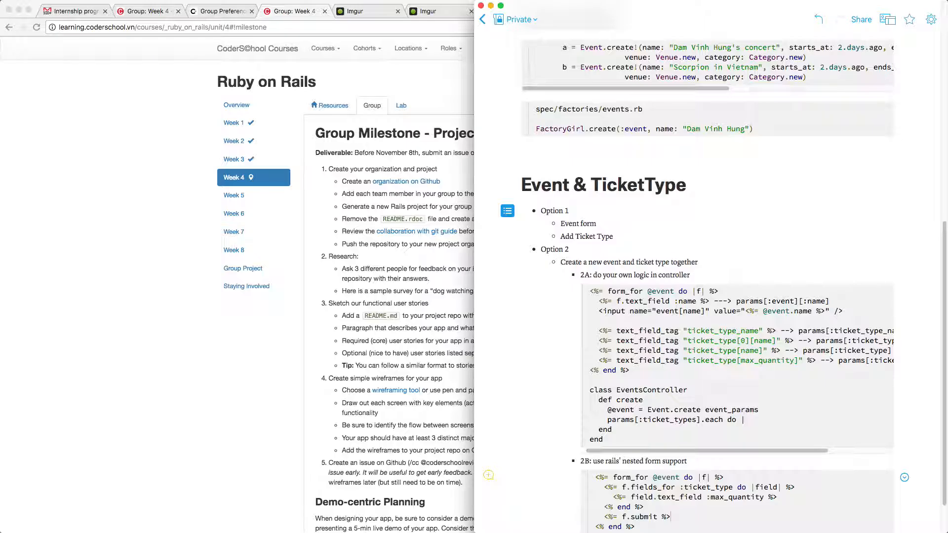
- Add the generated <input name="event[ticket_type][max_quantity]"> tag and select text for the controller note
{"action": "scroll", "scroll_direction": "down", "scroll_amount": 3}
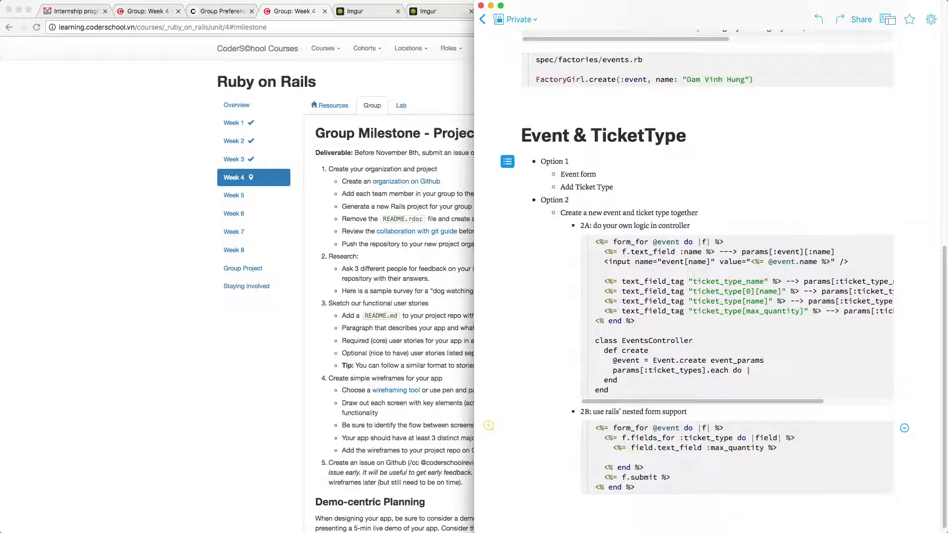
{"action": "type", "text": "<input name="}
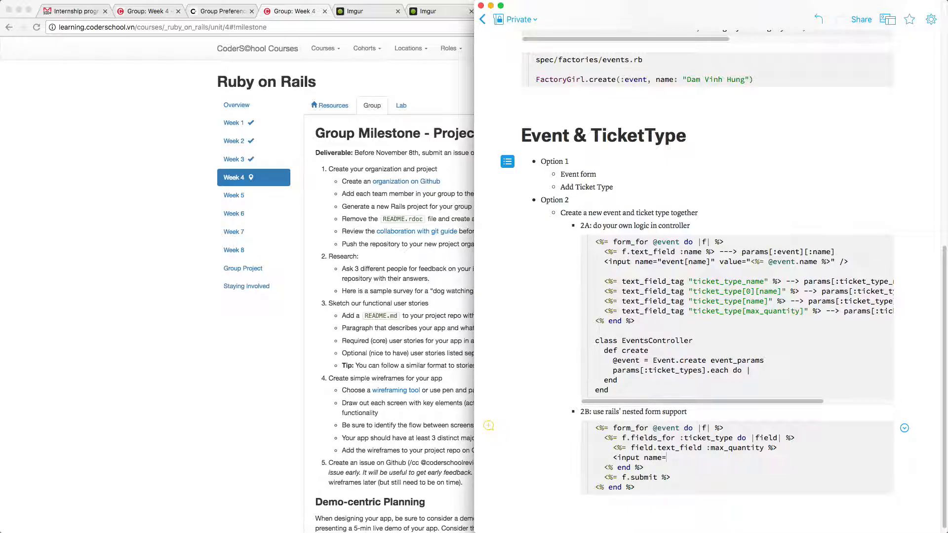
{"action": "type", "text": "\"event"}
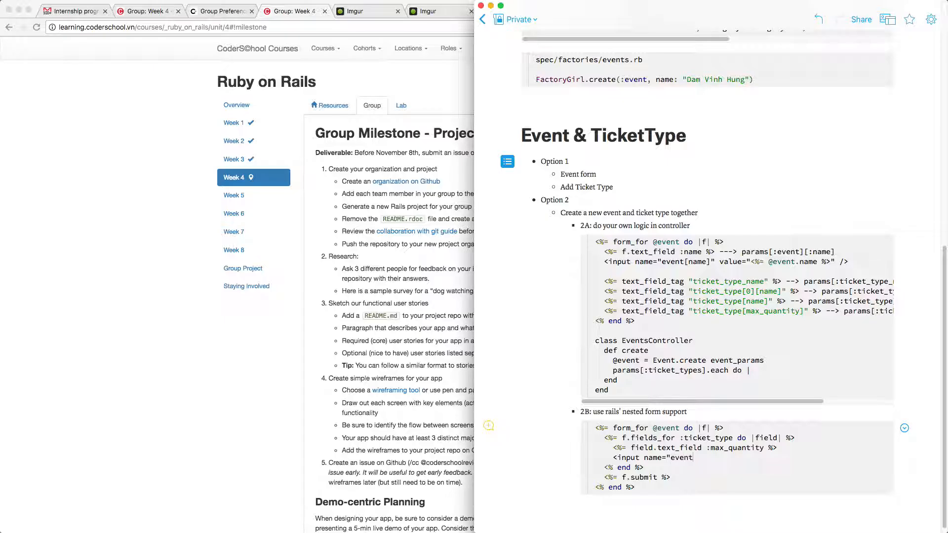
{"action": "type", "text": "[ticket_type]["}
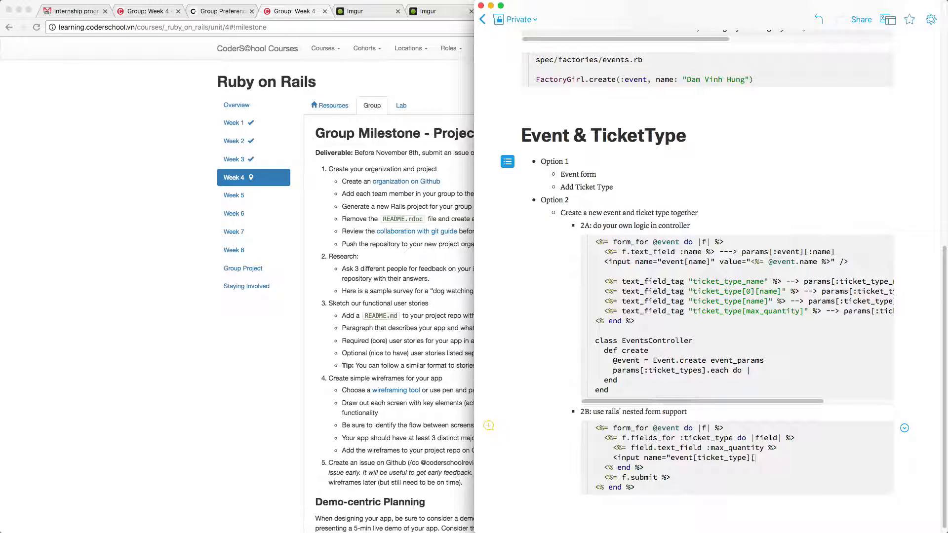
{"action": "type", "text": "max_quantity"}
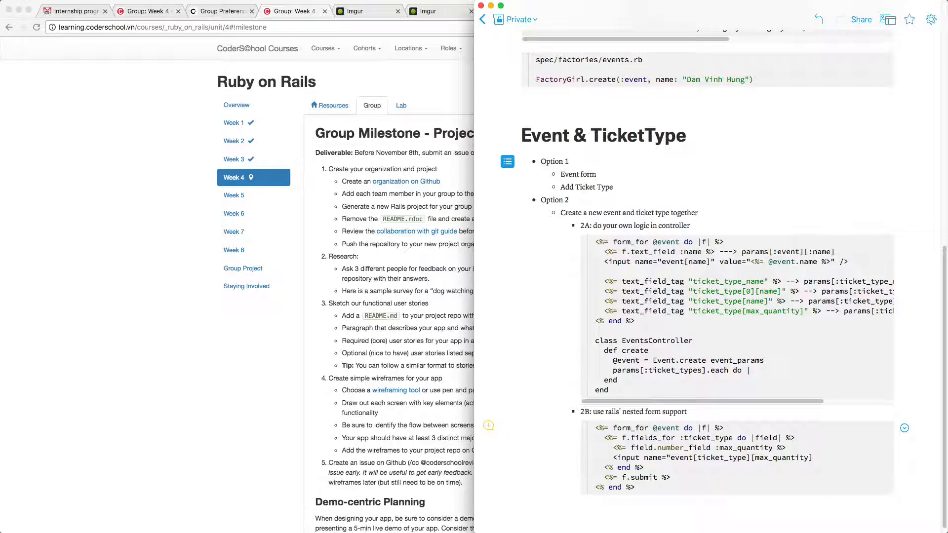
{"action": "type", "text": "type=\"te"}
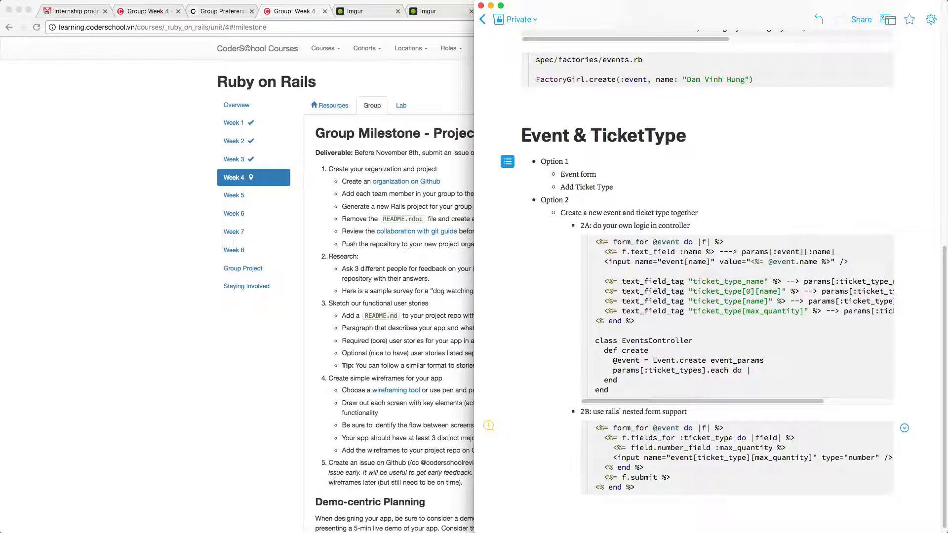
{"action": "mouse_move", "coordinate": [674, 460]}
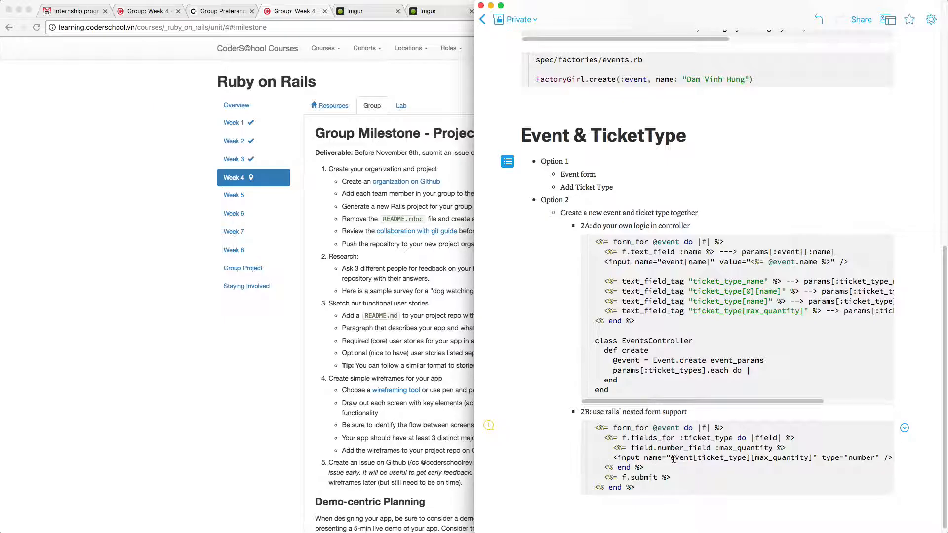
{"action": "left_click_drag", "start_coordinate": [672, 457], "coordinate": [810, 457]}
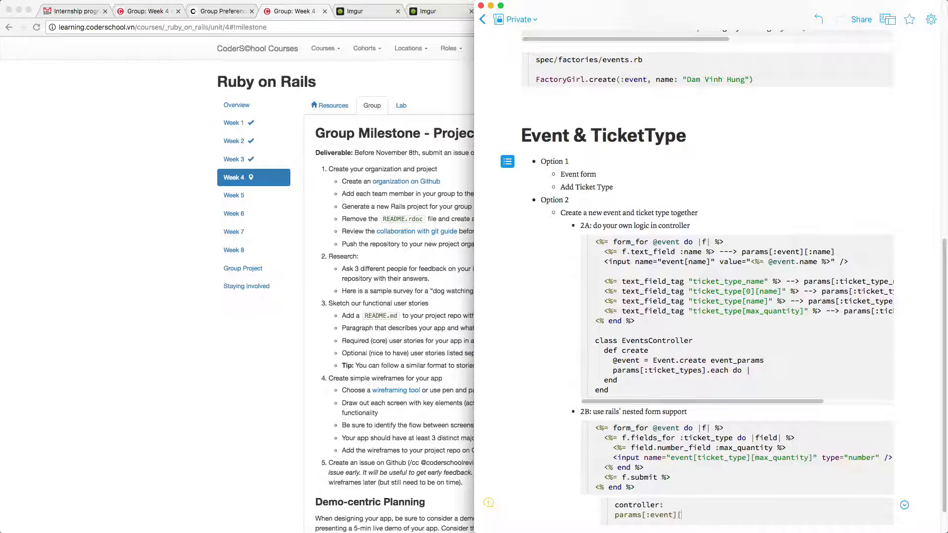
- Write the controller note params[:event][:ticket_types].each
{"action": "type", "text": "[:ticket_type"}
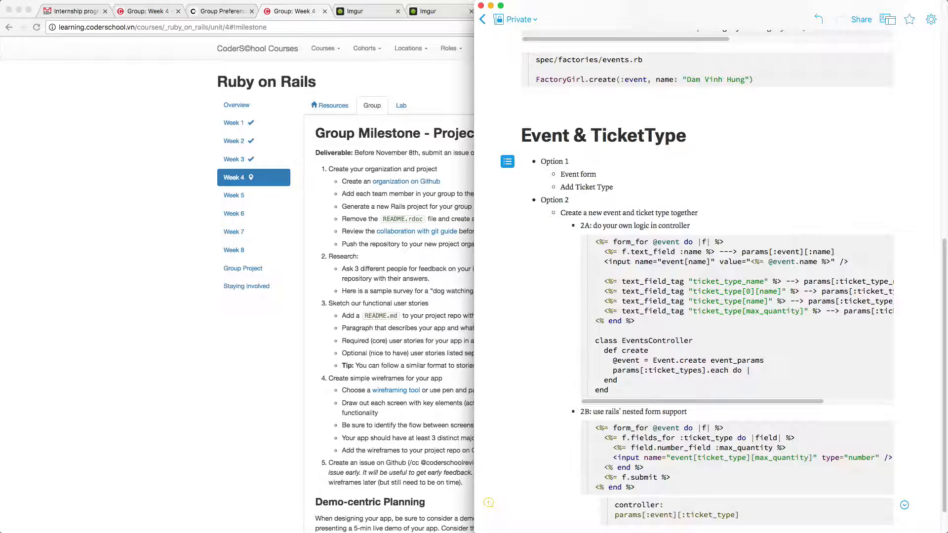
{"action": "type", "text": ".each"}
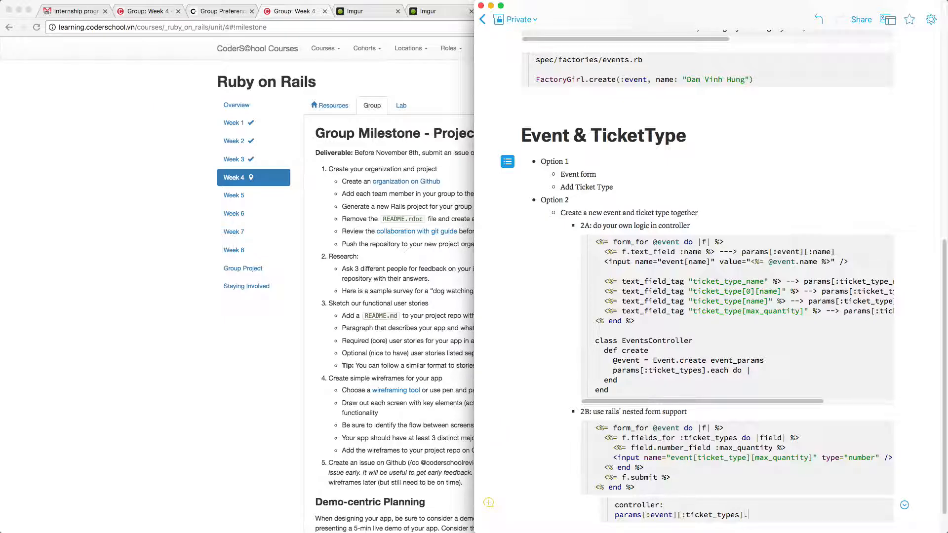
{"action": "type", "text": ".each do |"}
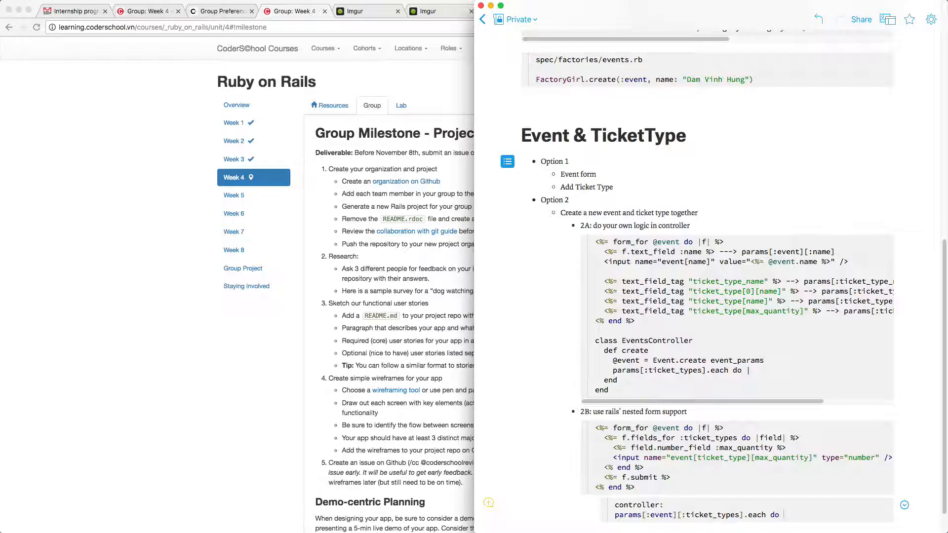
{"action": "scroll", "scroll_direction": "down", "scroll_amount": 3}
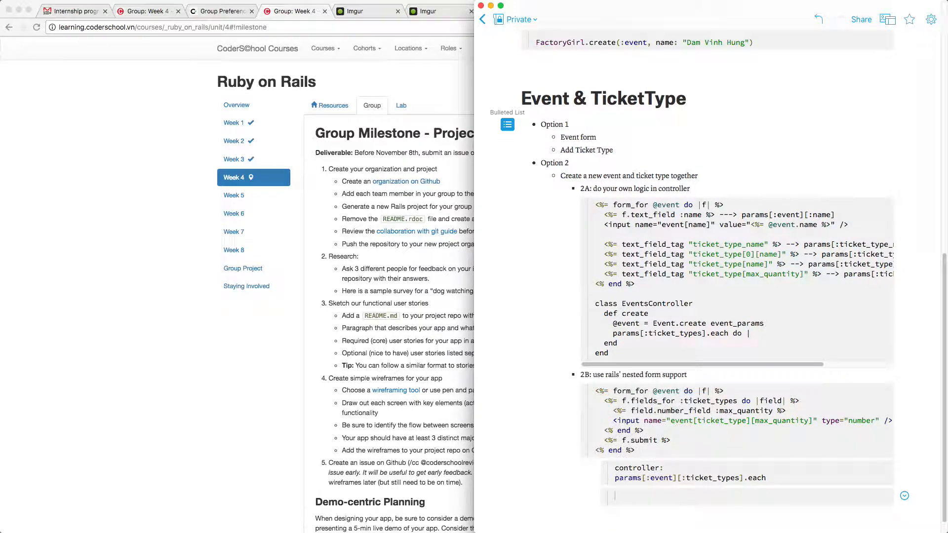
- Write class Event with accepts_nested_attributes_for :ticket_types and has_many :ticket_types
{"action": "type", "text": "class Event"}
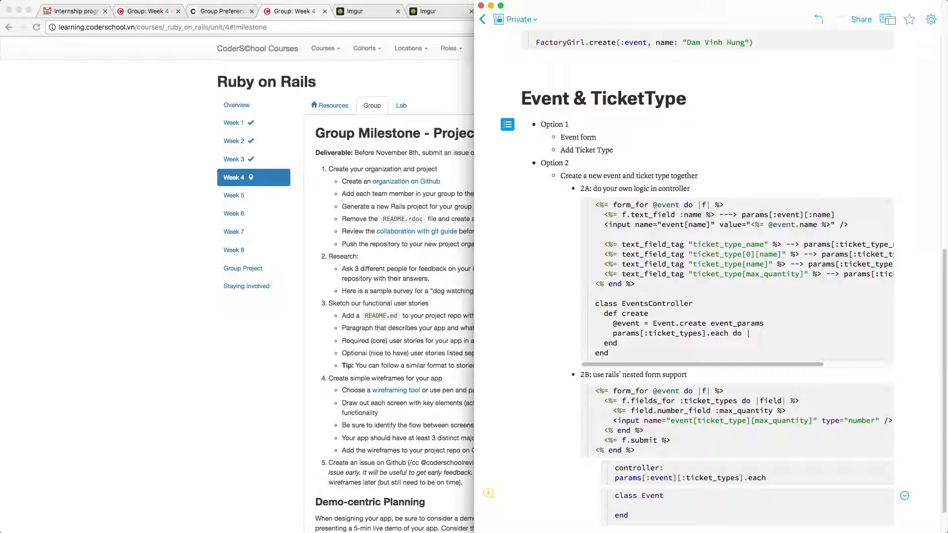
{"action": "type", "text": "accepts_"}
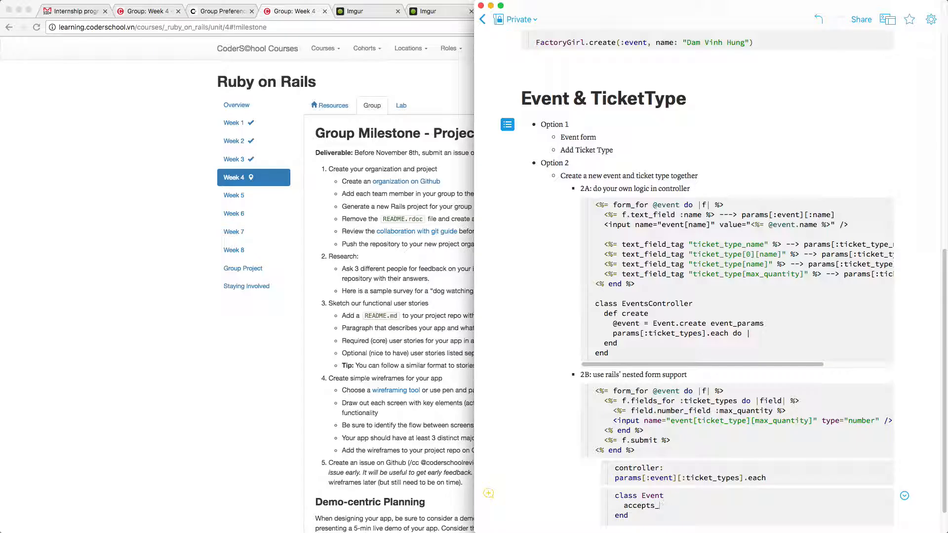
{"action": "type", "text": "nested_attributes_for"}
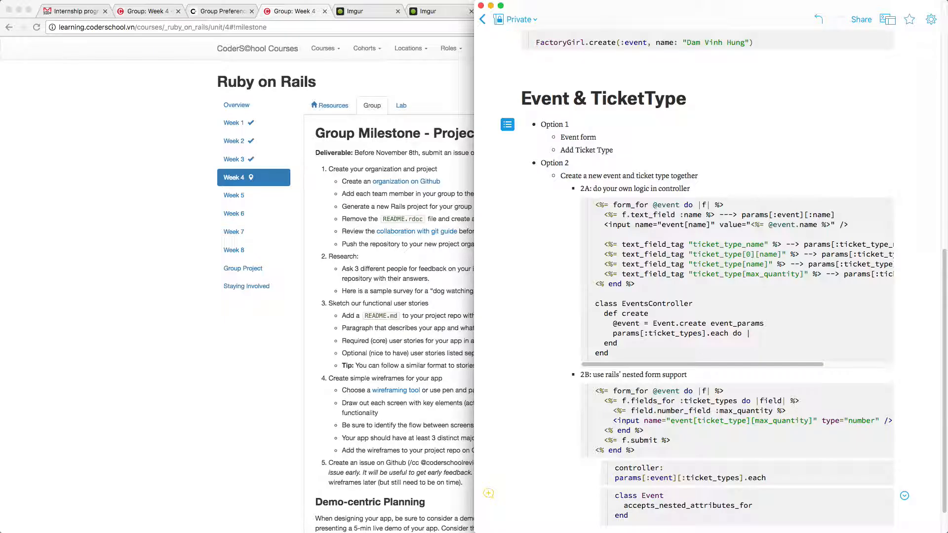
{"action": "type", "text": ":ticket_types"}
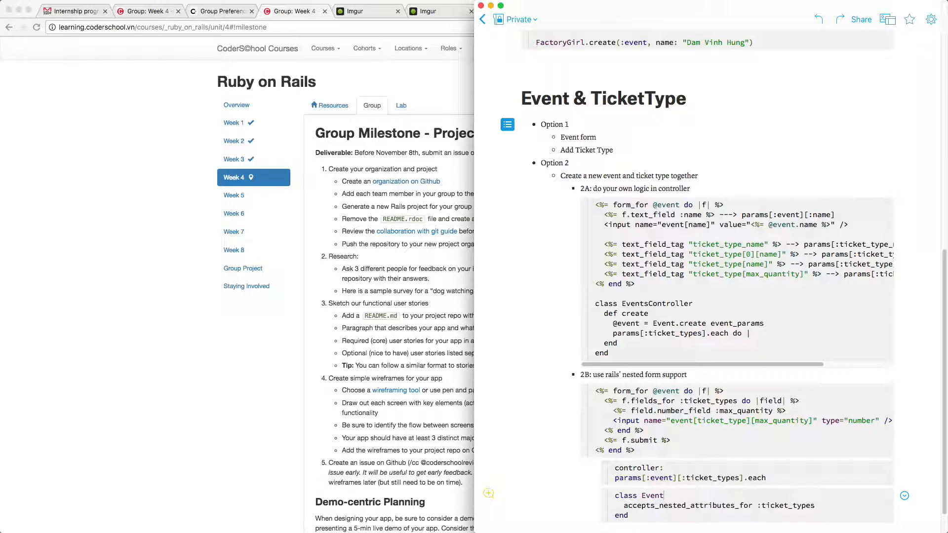
{"action": "type", "text": "has_many :"}
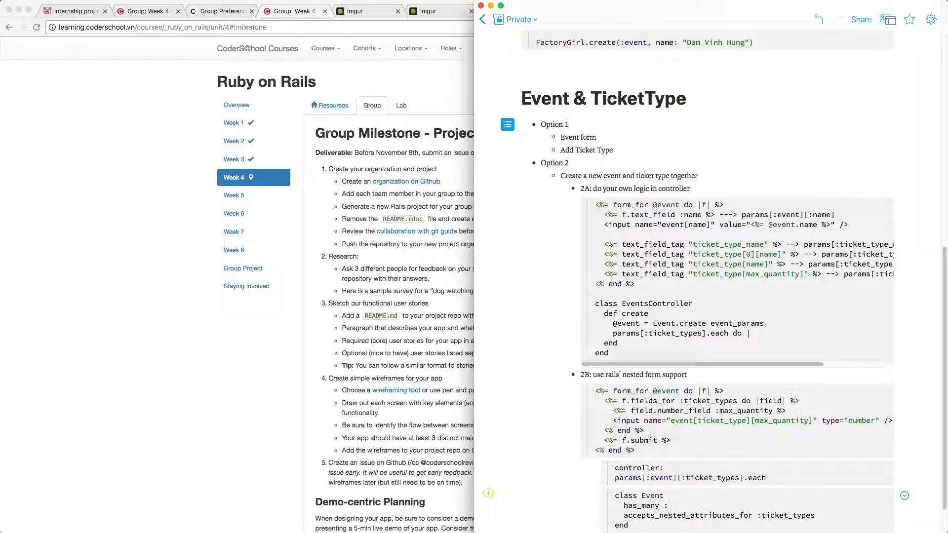
{"action": "double_click", "coordinate": [686, 515]}
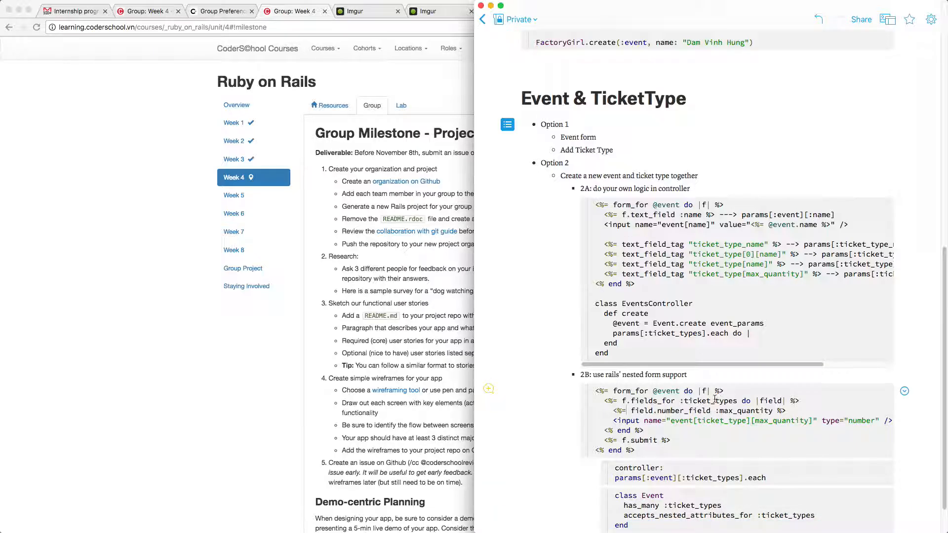
{"action": "double_click", "coordinate": [709, 401]}
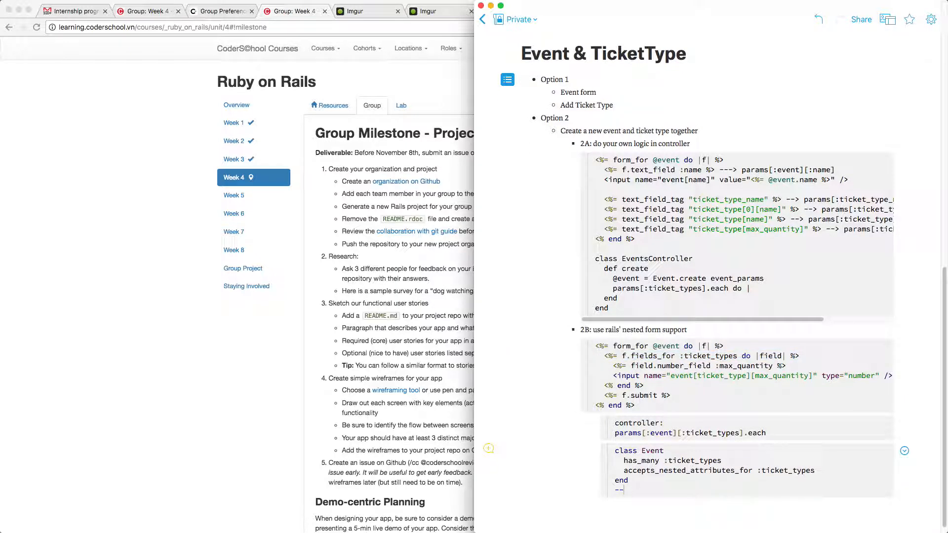
- Write --> params[:event][:ticket_types_attributes] below the Event model
{"action": "type", "text": "parms["}
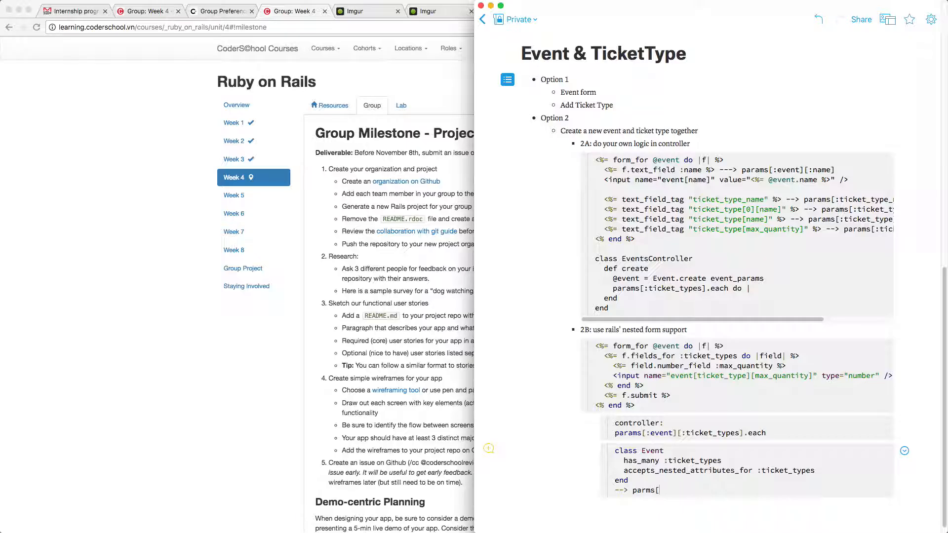
{"action": "type", "text": "[:event]["}
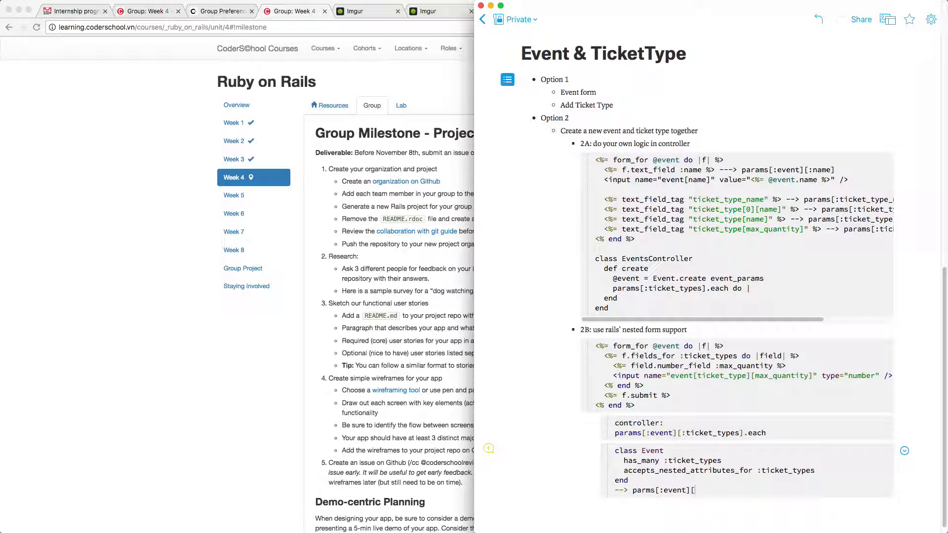
{"action": "type", "text": ":ticket_typ"}
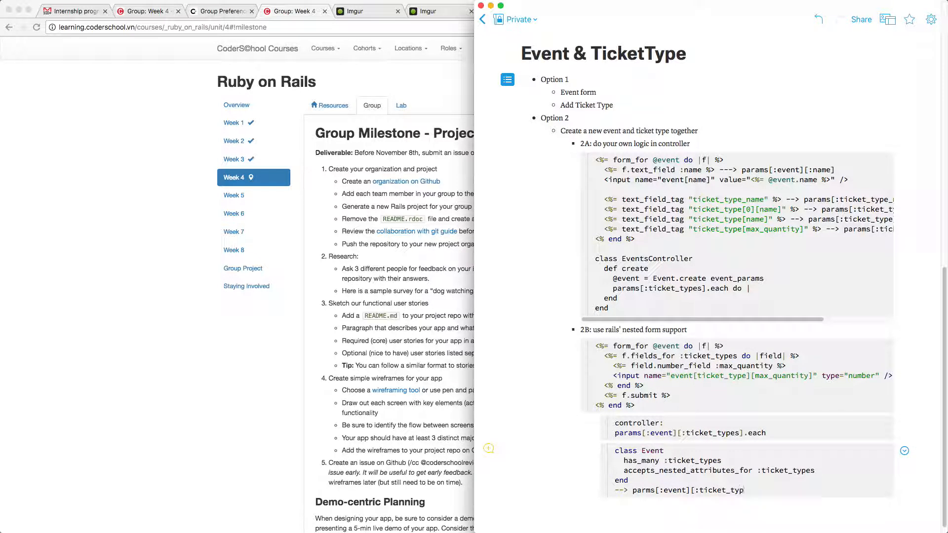
{"action": "type", "text": "_attributes"}
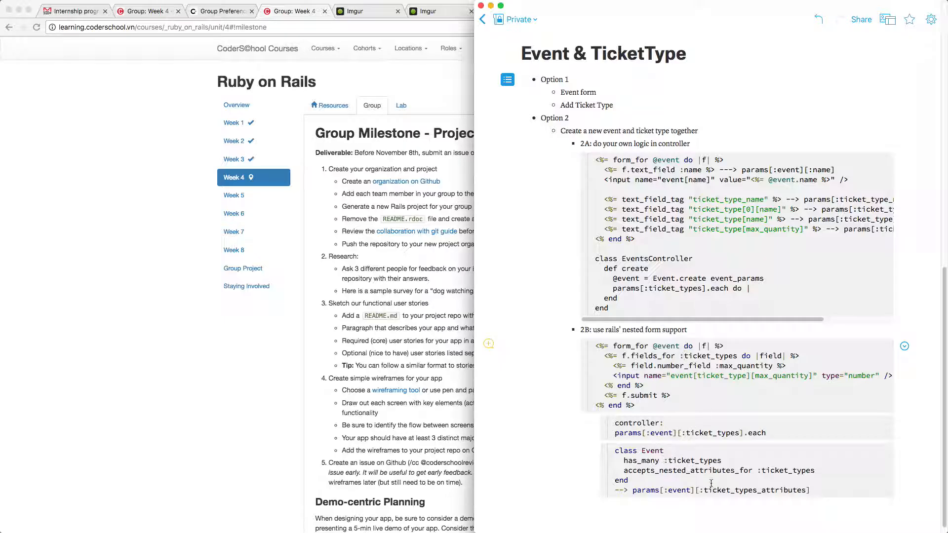
{"action": "double_click", "coordinate": [755, 490]}
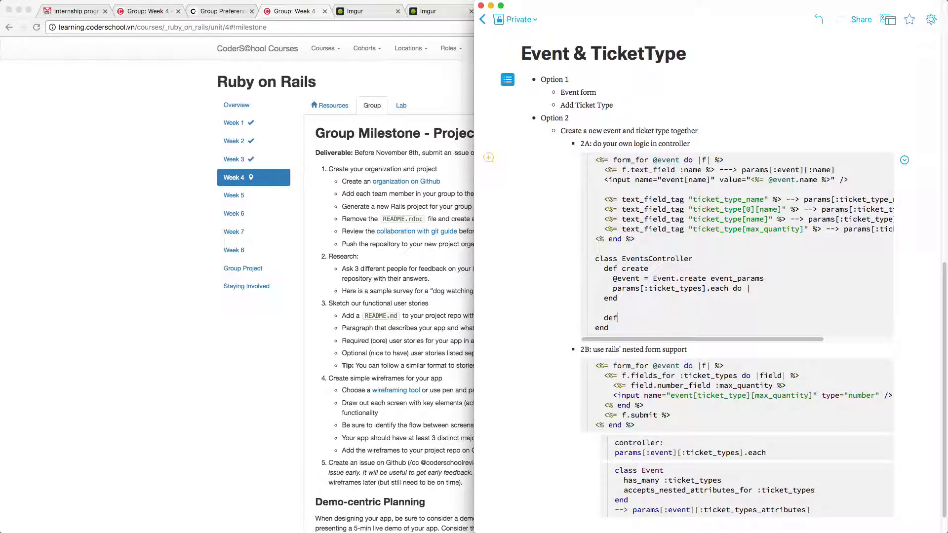
{"action": "type", "text": "event_params"}
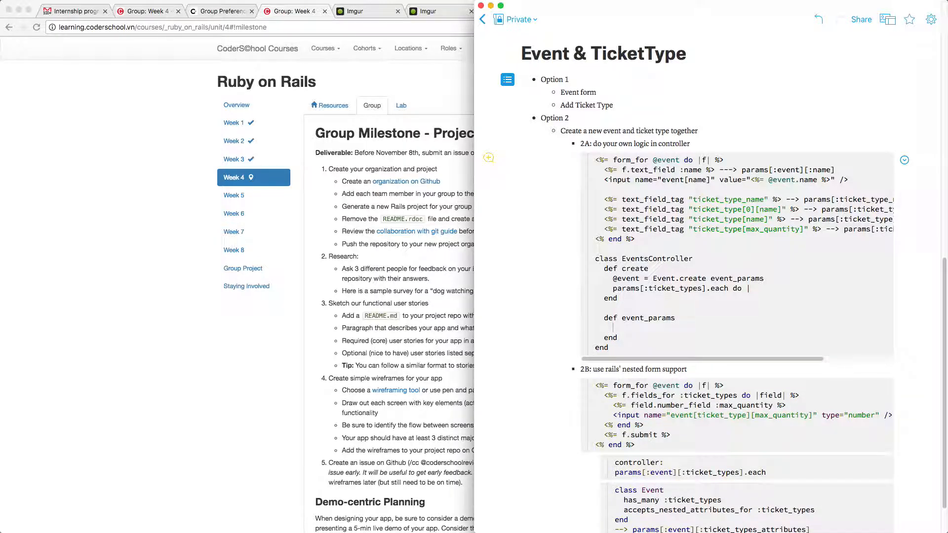
{"action": "type", "text": "params.require("}
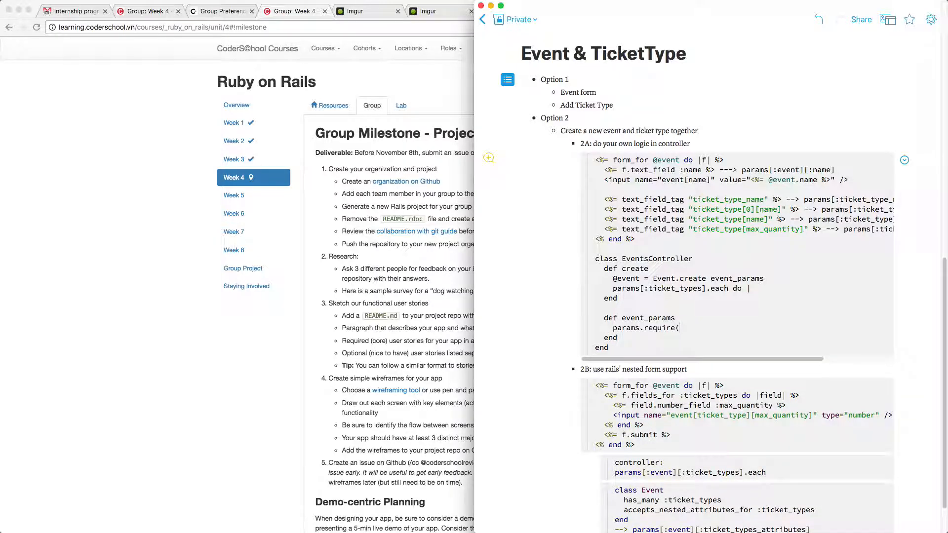
{"action": "type", "text": "(:event).permit(..."}
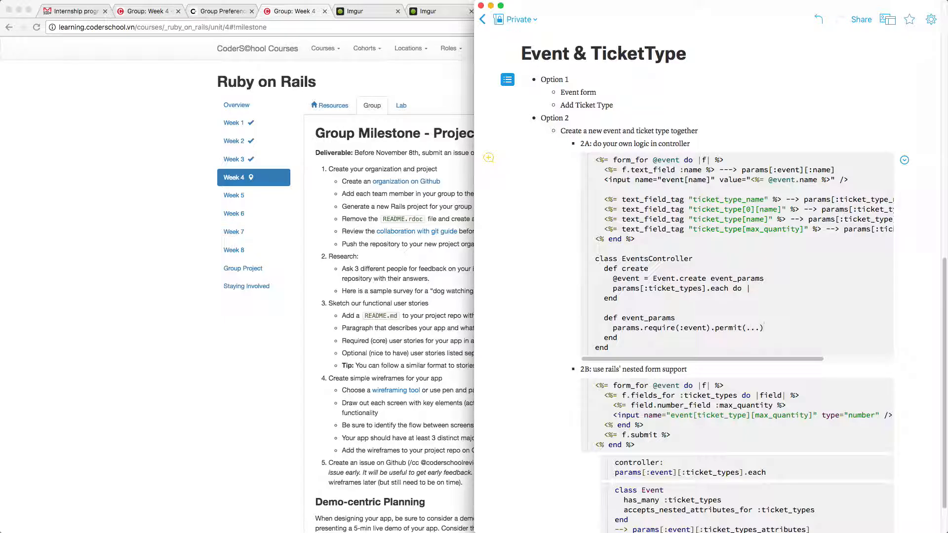
{"action": "type", "text": "name:"}
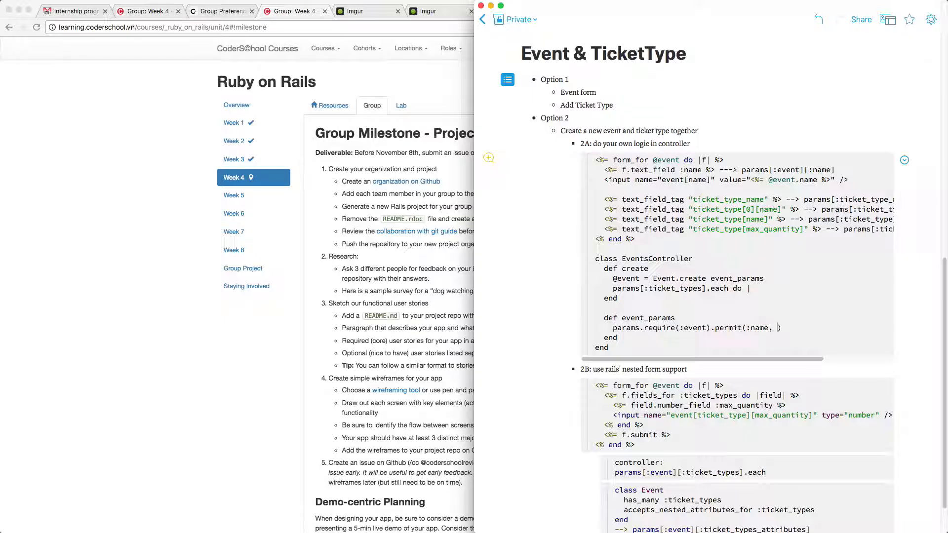
{"action": "type", "text": "t"}
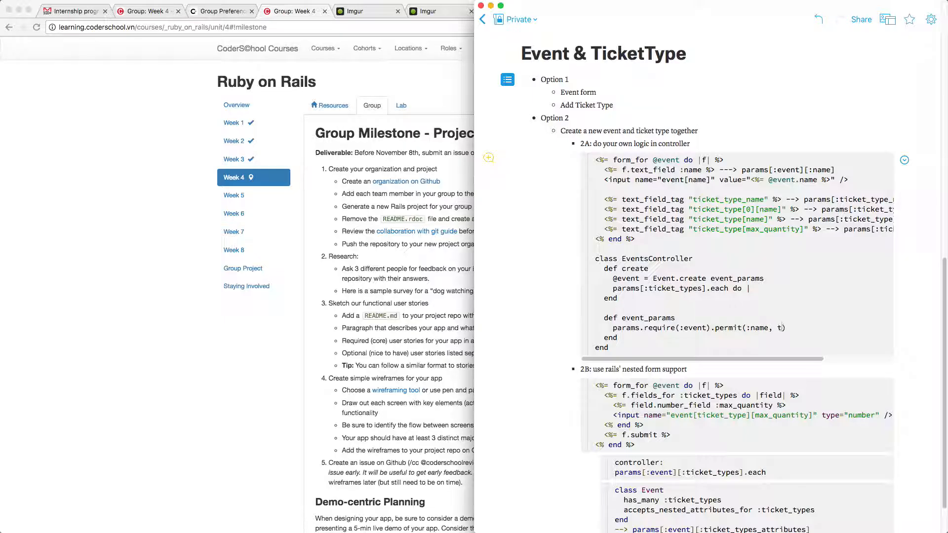
{"action": "type", "text": "icket_type_attributes: [:"}
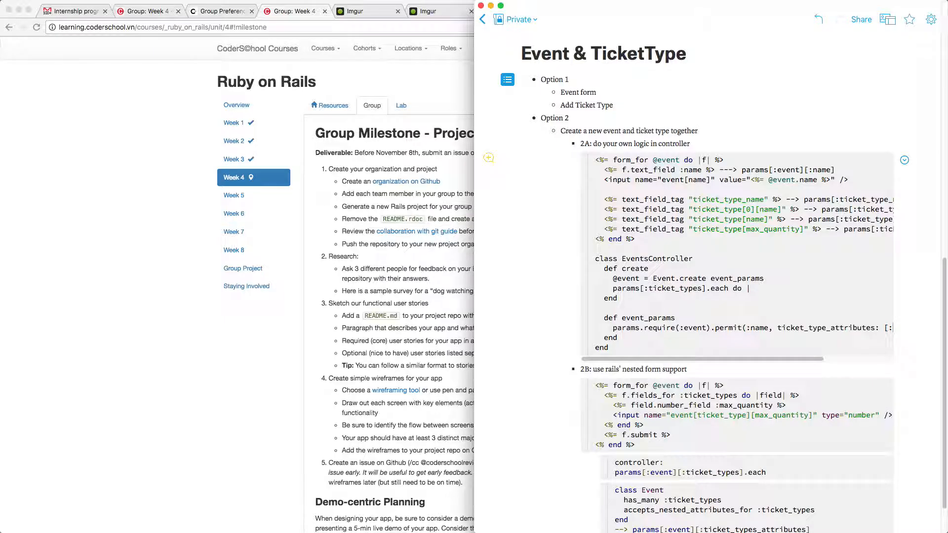
{"action": "scroll", "scroll_direction": "right", "scroll_amount": 3}
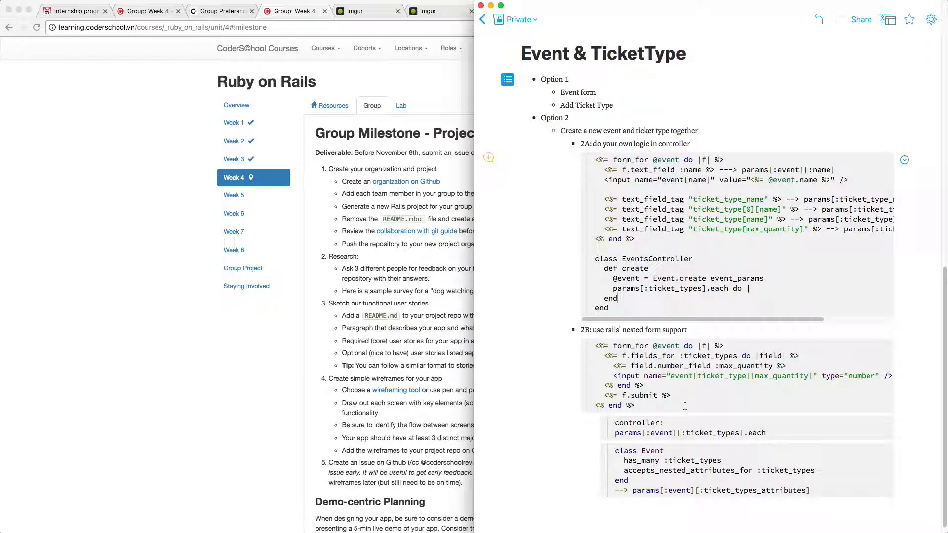
- Write class EventsController with event_params permitting :name and ticket_type_attributes, then an Option 3 bullet
{"action": "left_click_drag", "start_coordinate": [616, 432], "coordinate": [766, 433]}
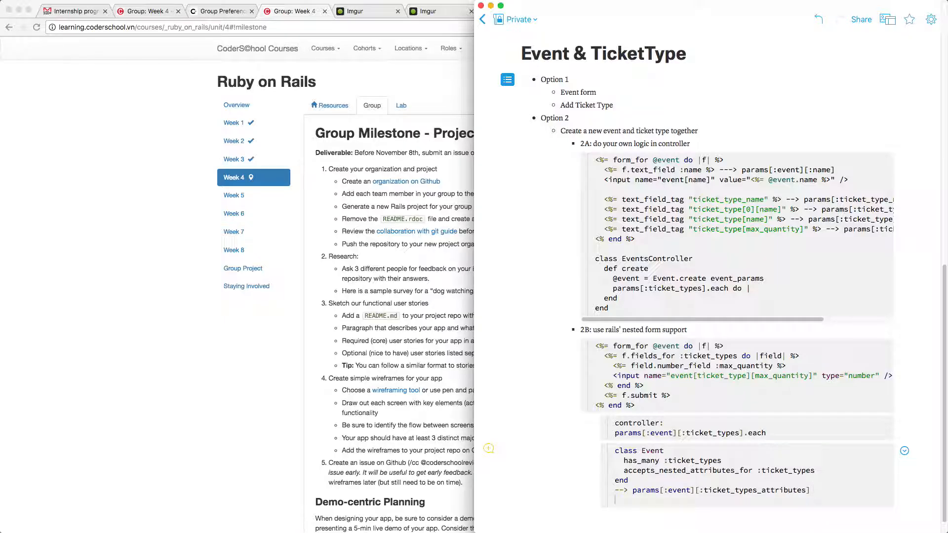
{"action": "type", "text": "class Evev"}
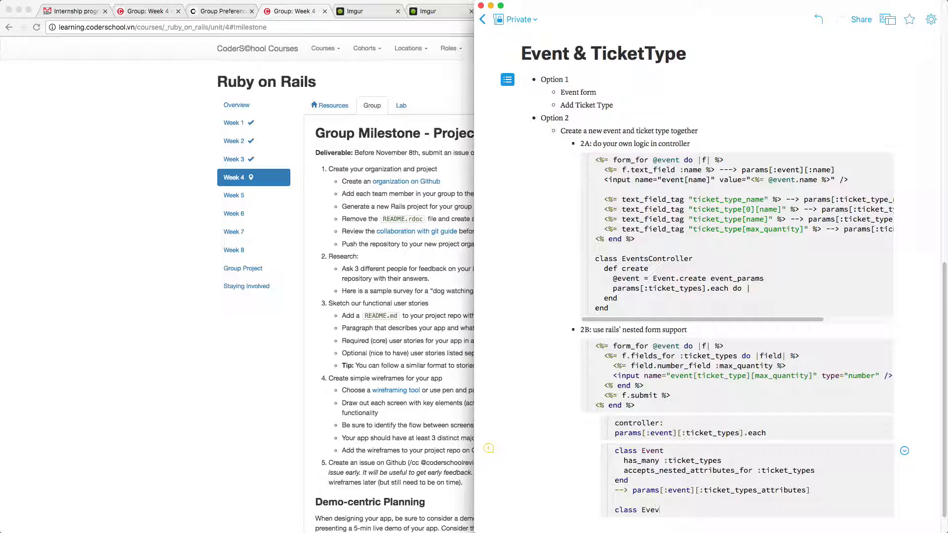
{"action": "type", "text": "EventsConr"}
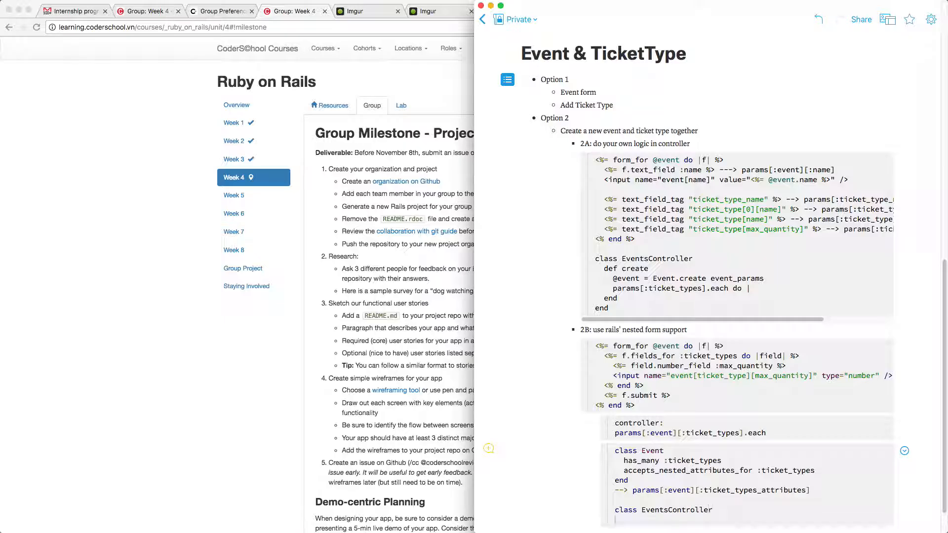
{"action": "scroll", "scroll_direction": "down", "scroll_amount": 3}
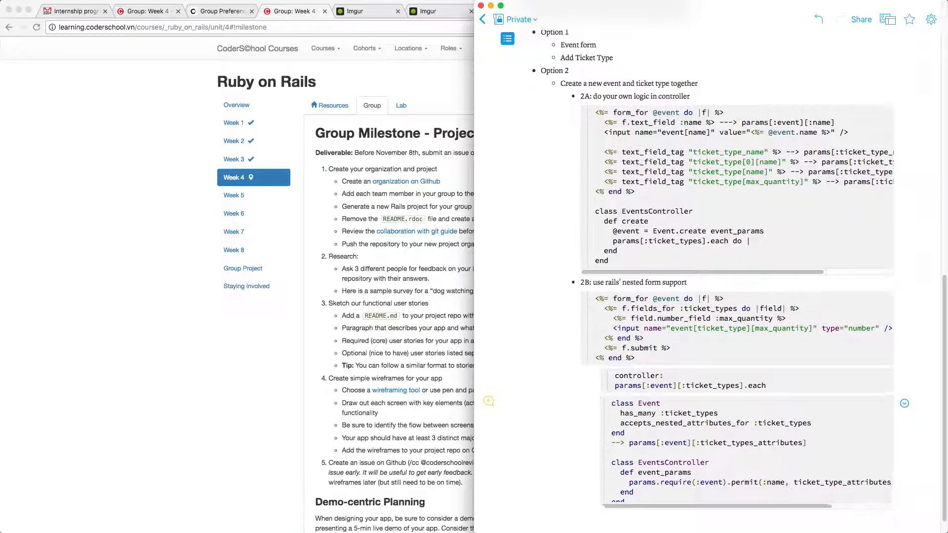
{"action": "scroll", "scroll_direction": "down", "scroll_amount": 3}
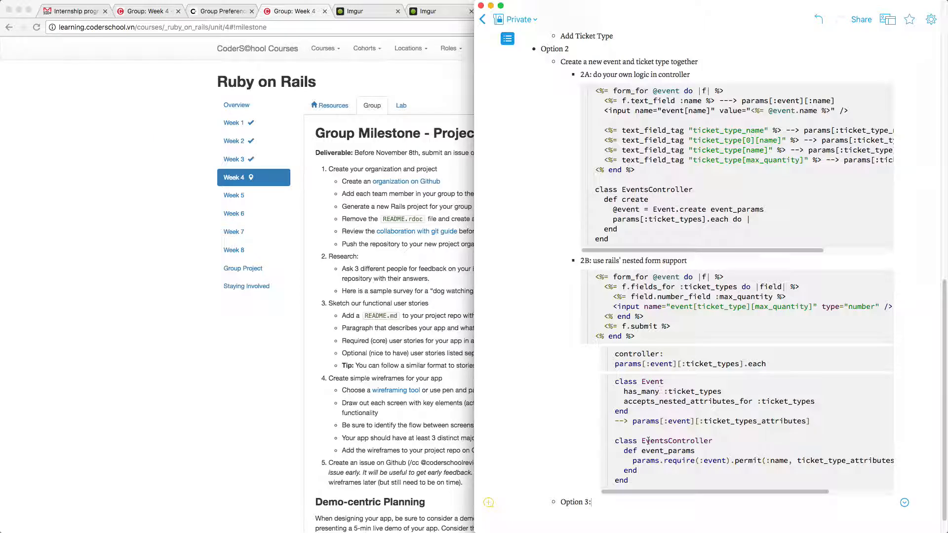
{"action": "scroll", "scroll_direction": "down", "scroll_amount": 3}
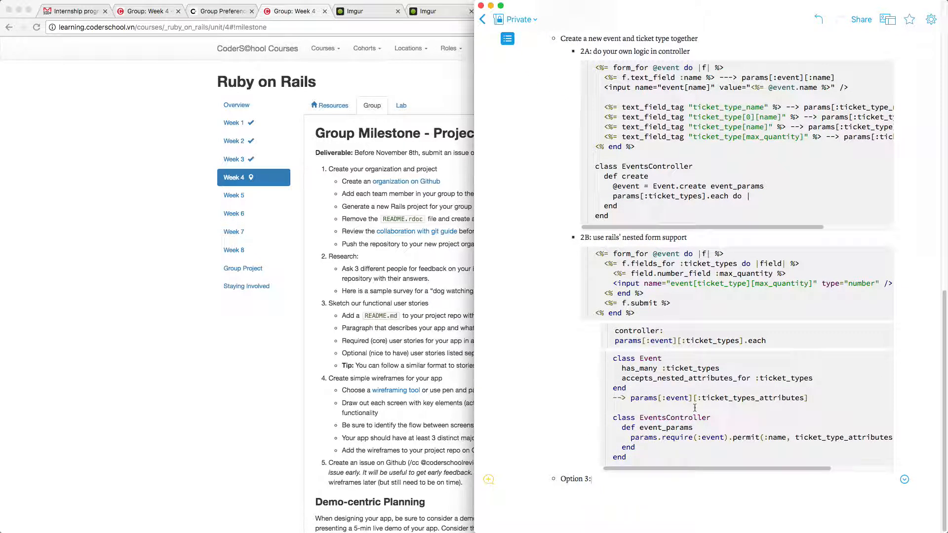